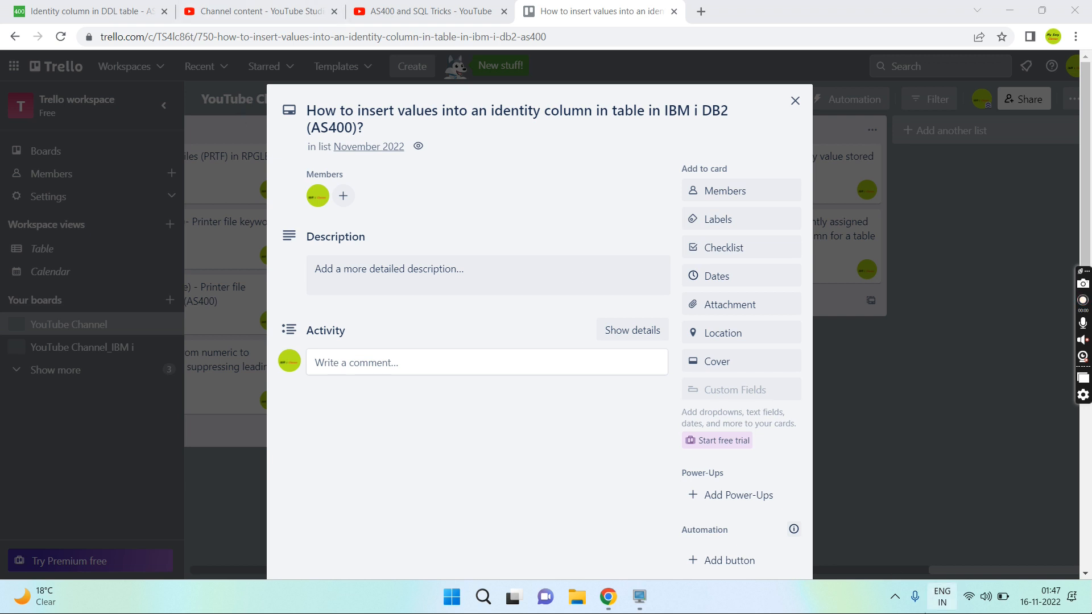
pyautogui.moveTo(637, 596)
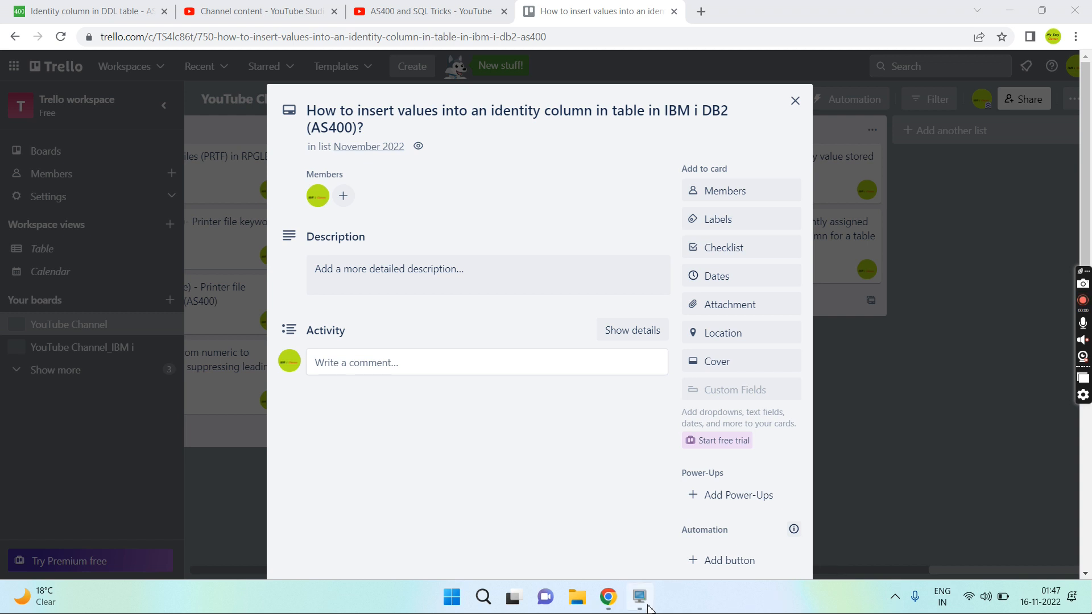
# - Run SELECT * FROM ddl80 to list its 11 rows, then return to statement entry
pyautogui.click(638, 596)
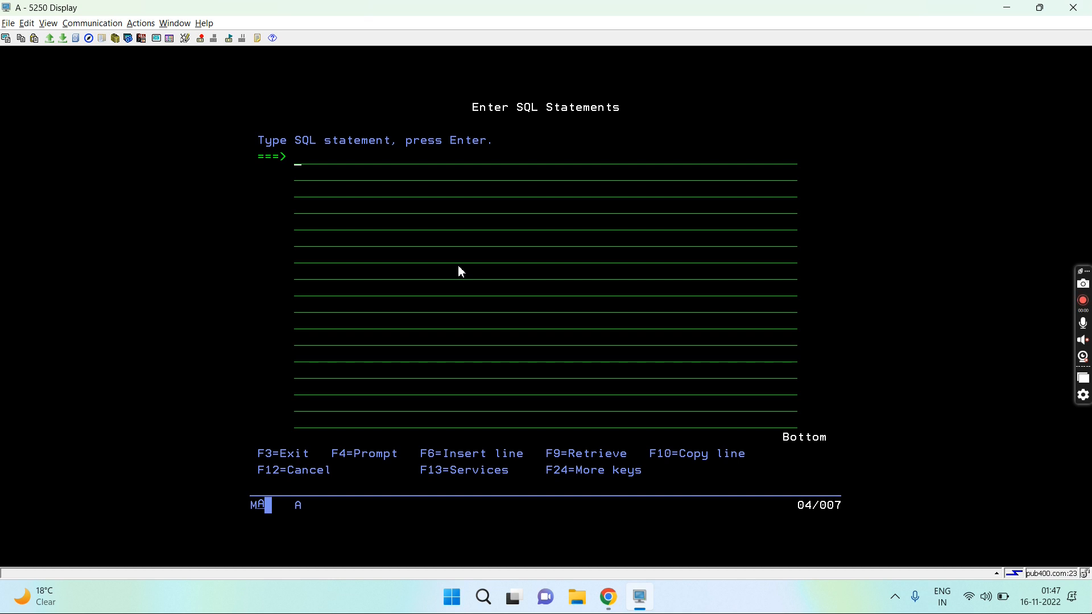
pyautogui.write('select')
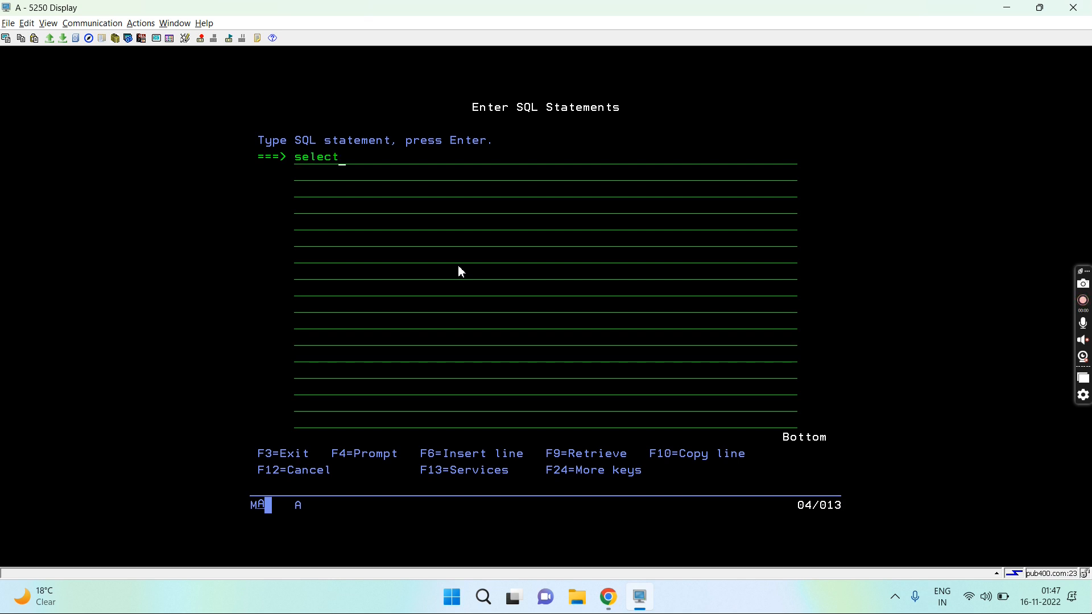
pyautogui.write('* from d')
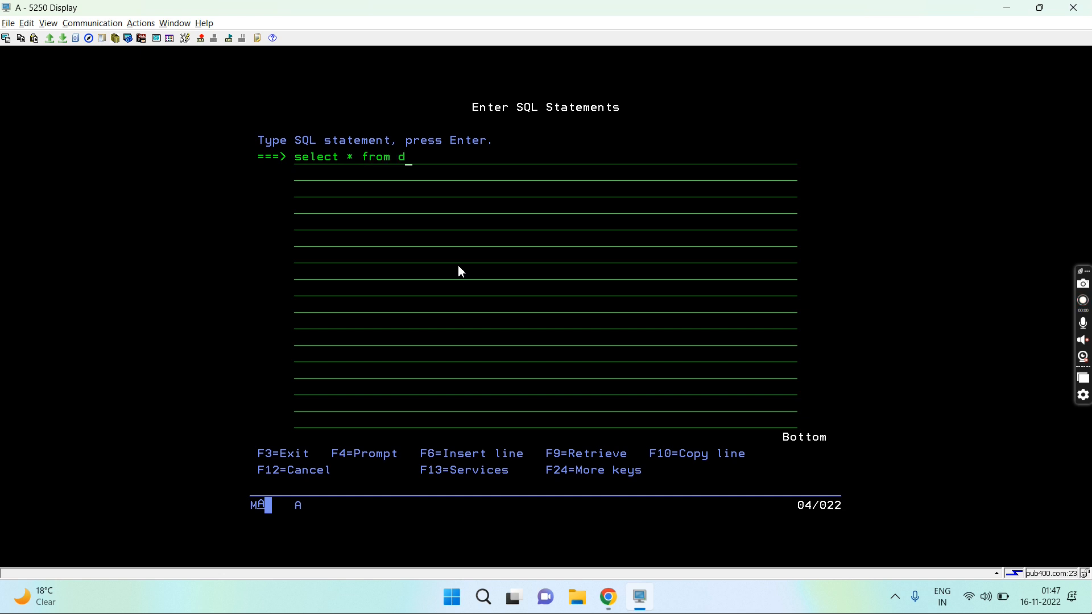
pyautogui.write('dl80')
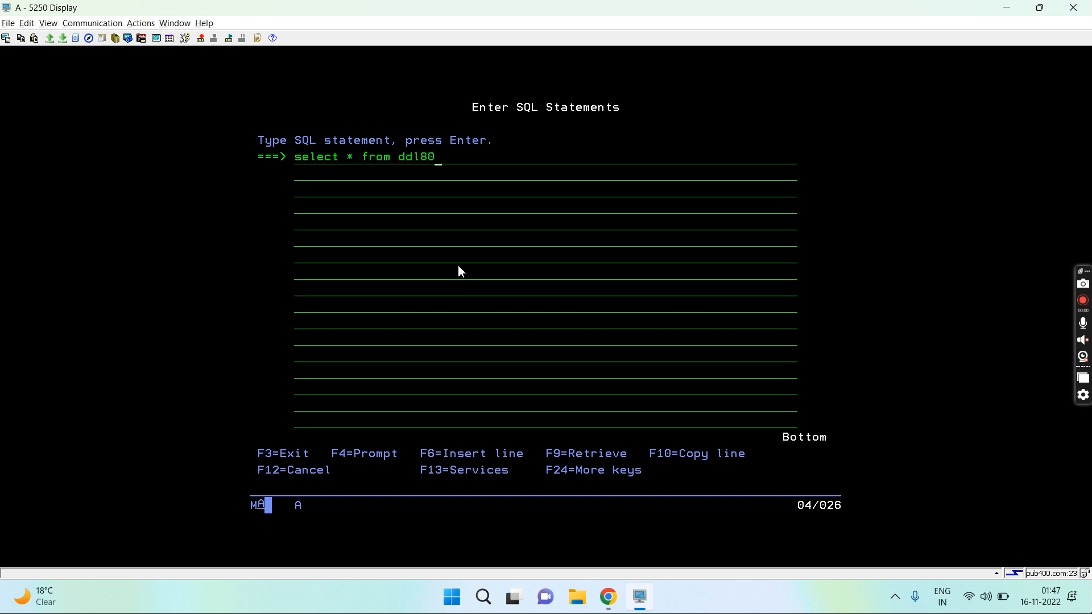
pyautogui.press('f4')
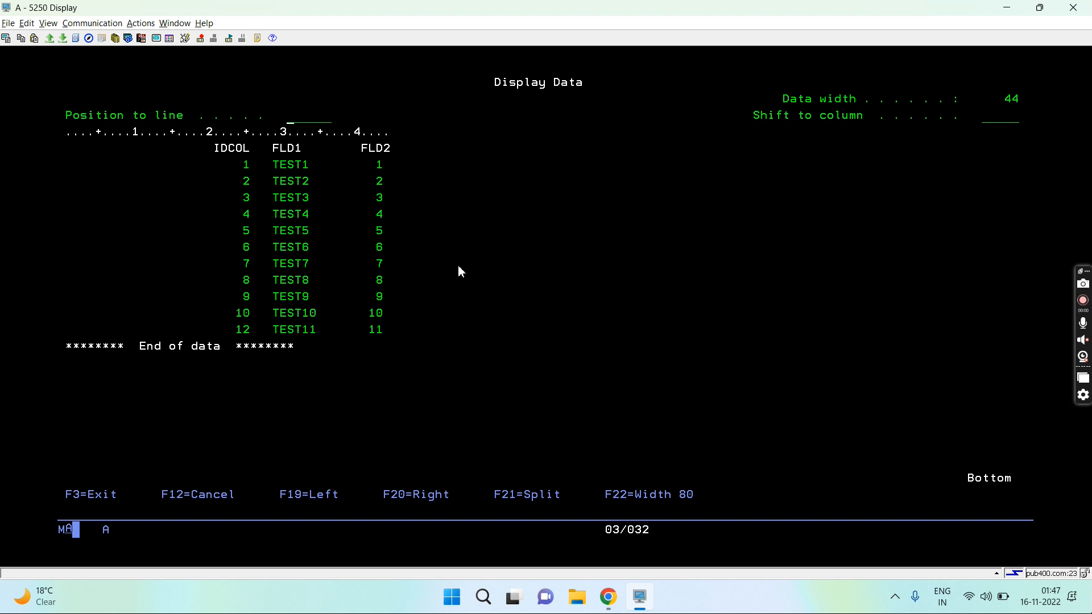
pyautogui.moveTo(249, 165)
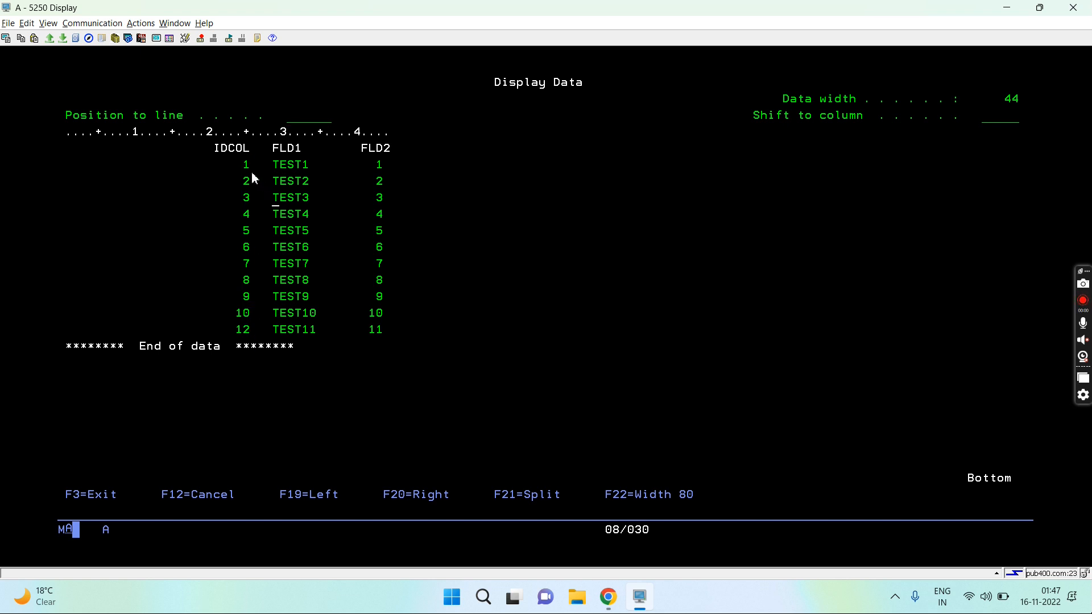
pyautogui.moveTo(249, 313)
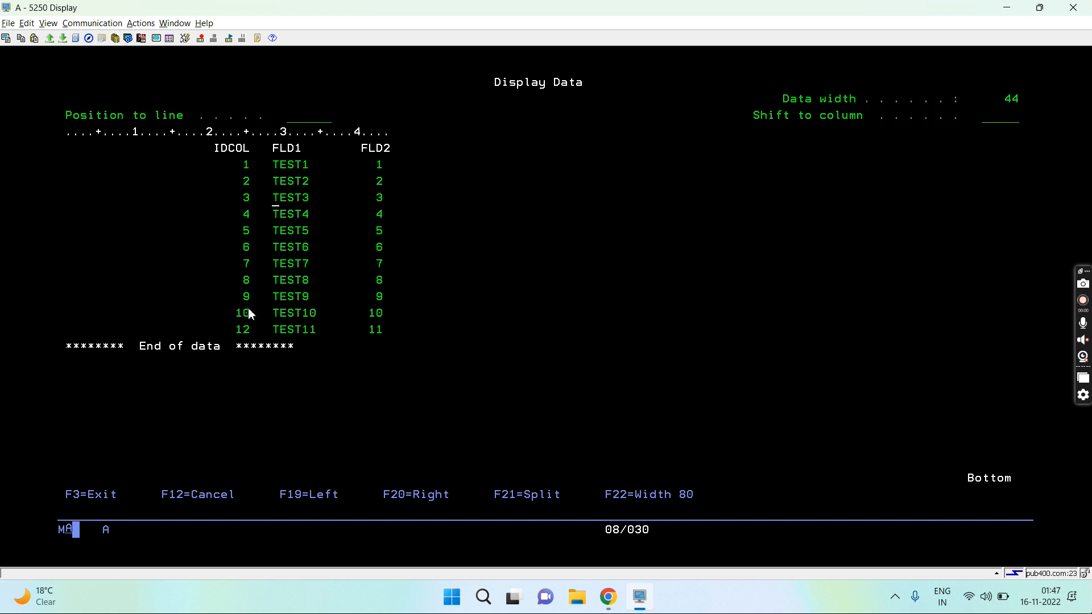
pyautogui.moveTo(392, 288)
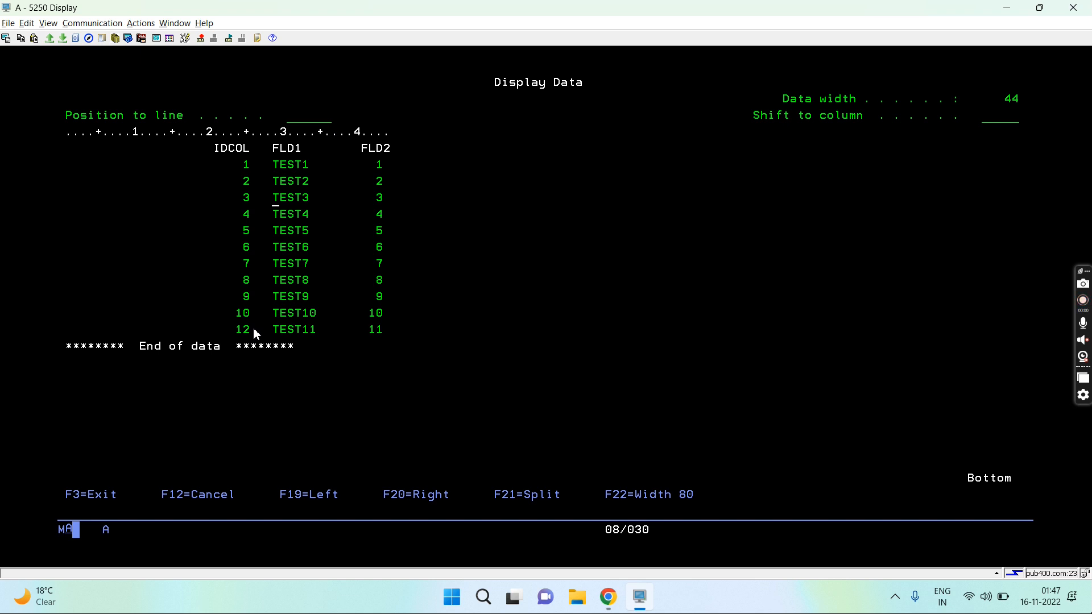
pyautogui.moveTo(300, 339)
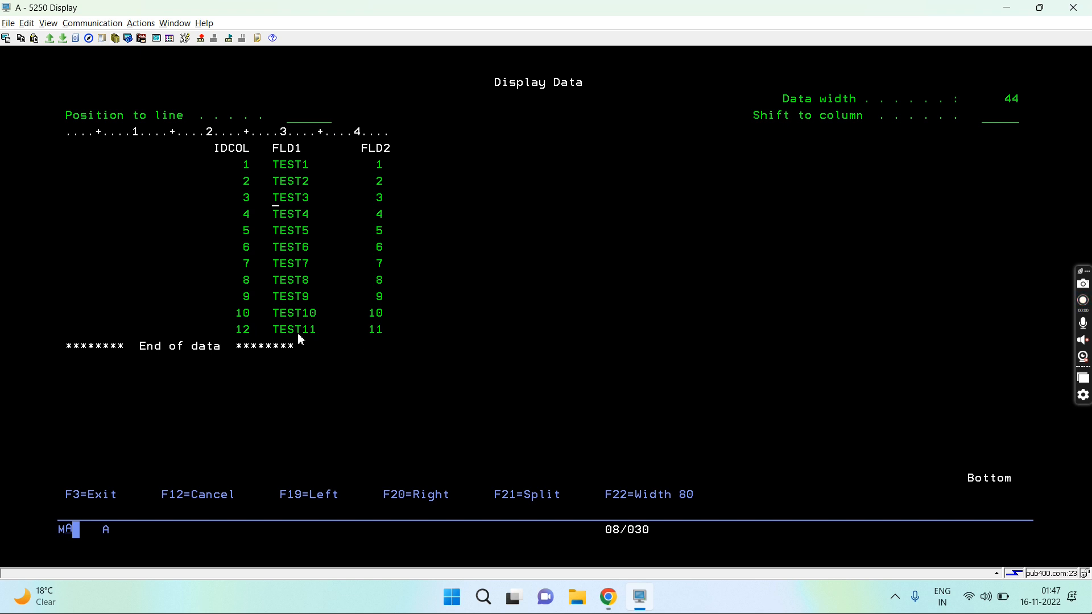
pyautogui.moveTo(567, 389)
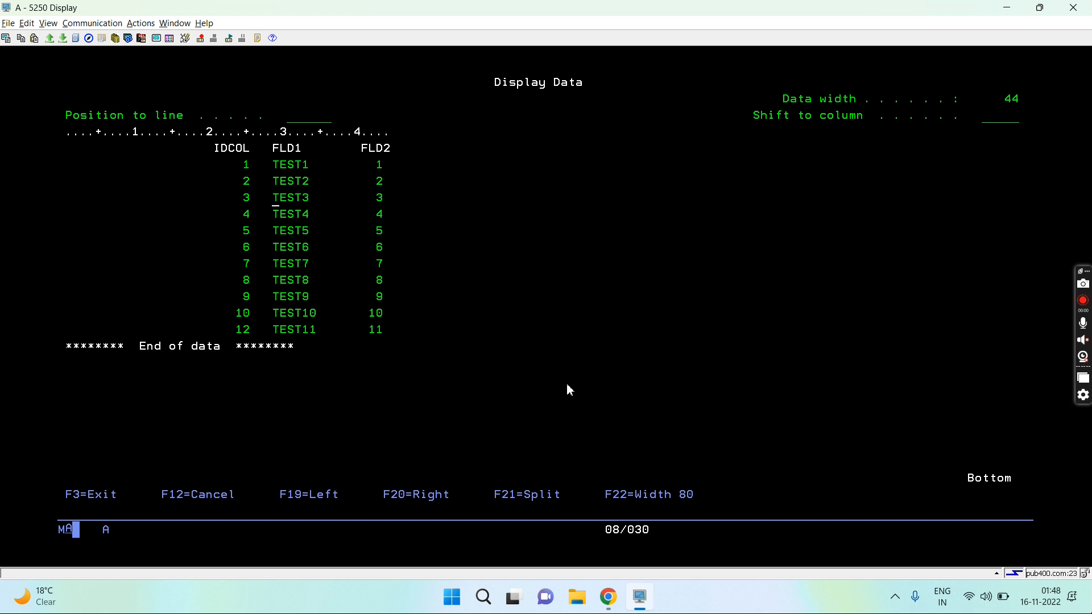
pyautogui.moveTo(411, 230)
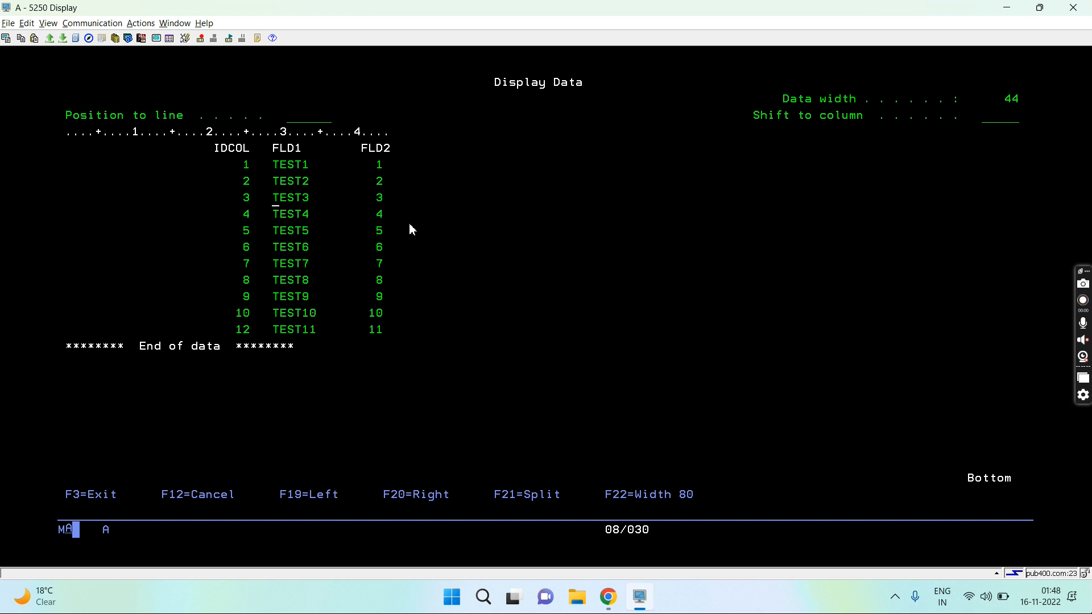
pyautogui.moveTo(236, 339)
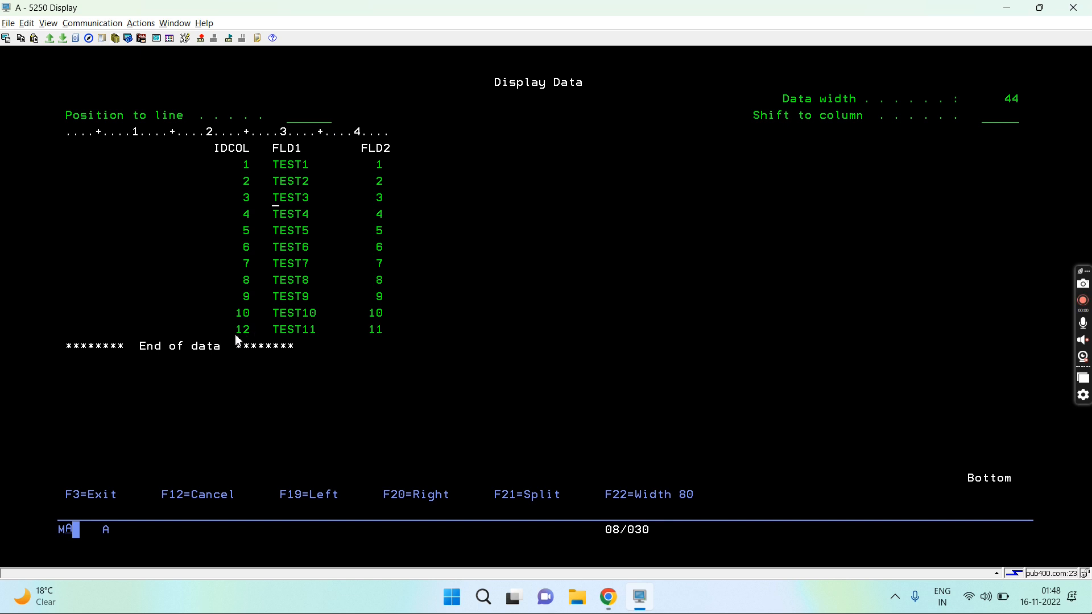
pyautogui.press('F3')
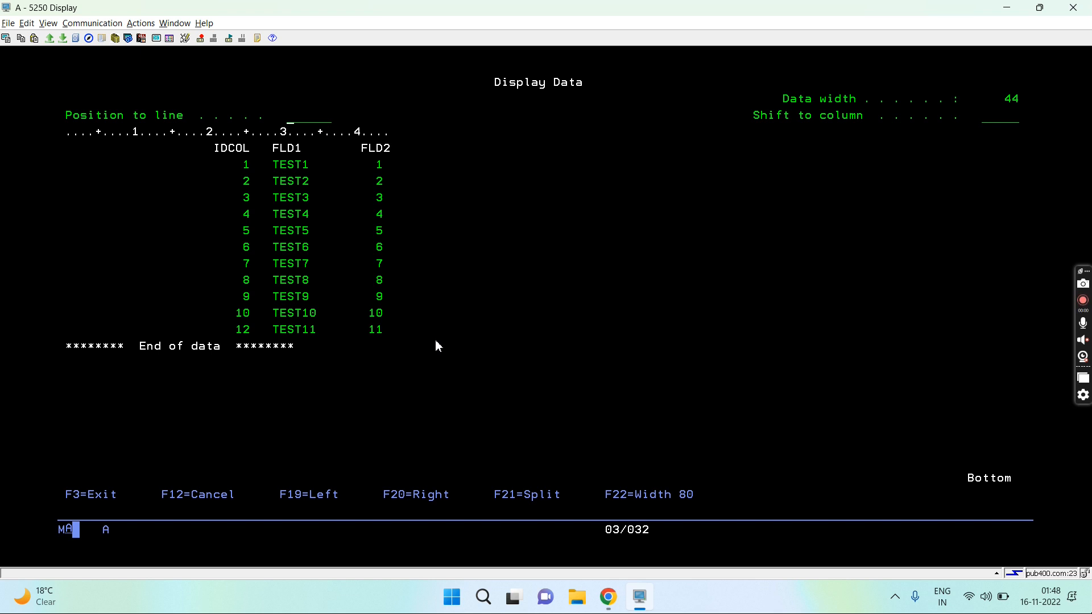
pyautogui.press('f12')
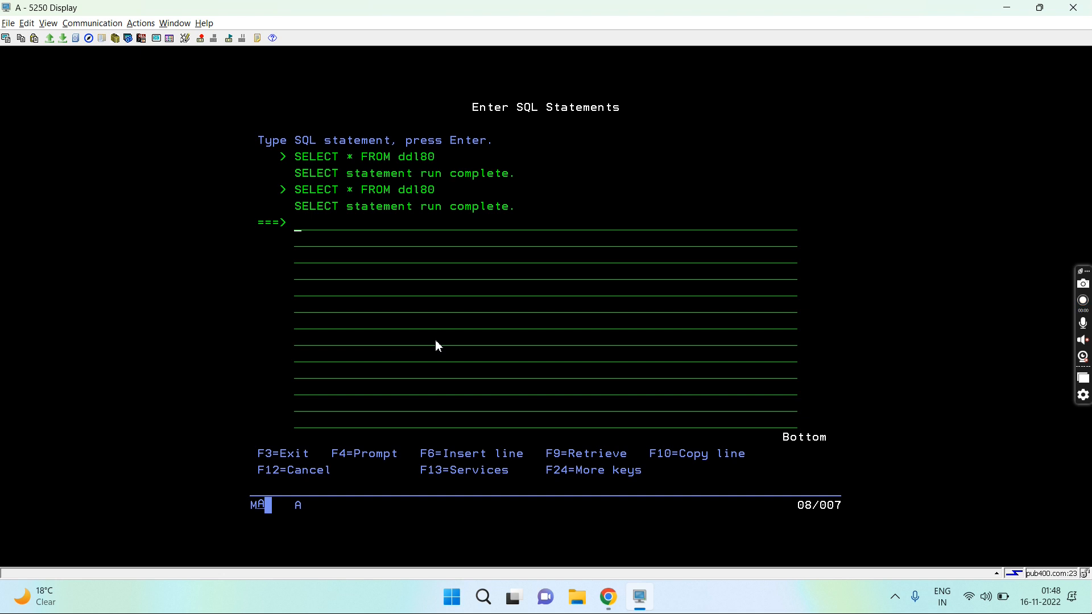
# - Insert a DDL80 row with FLD1 'TEST13' and FLD2 13 through the prompted INSERT
pyautogui.write('insert into')
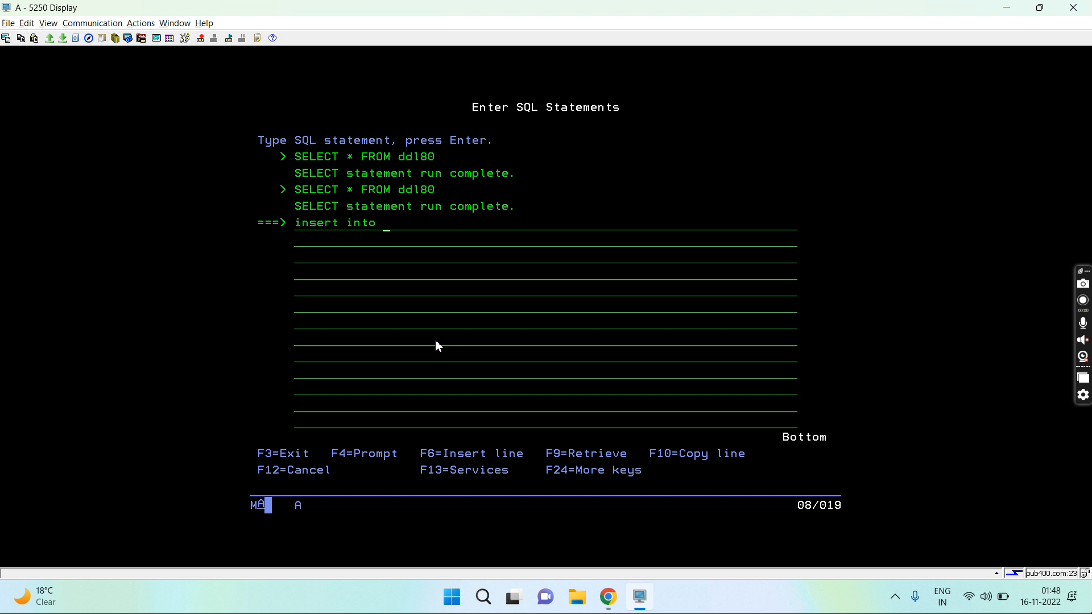
pyautogui.write('ddl8')
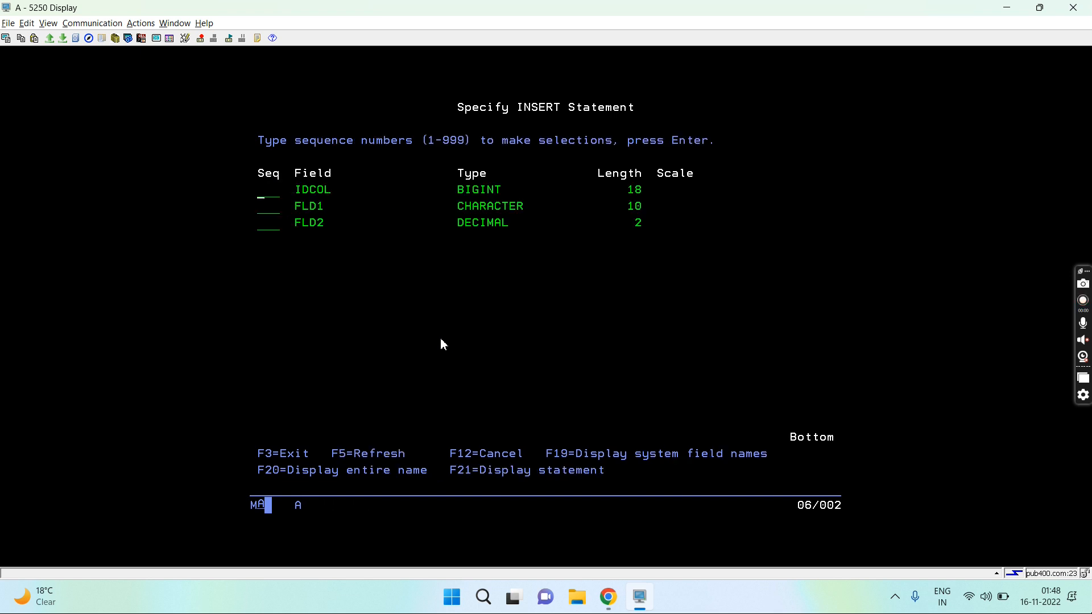
pyautogui.write('1')
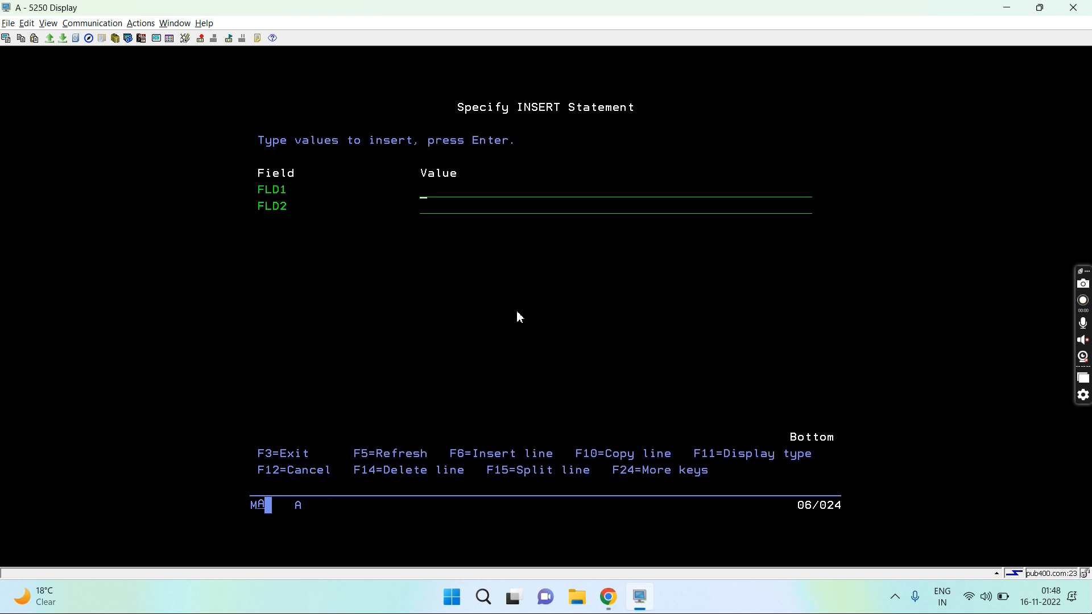
pyautogui.write("'TEST")
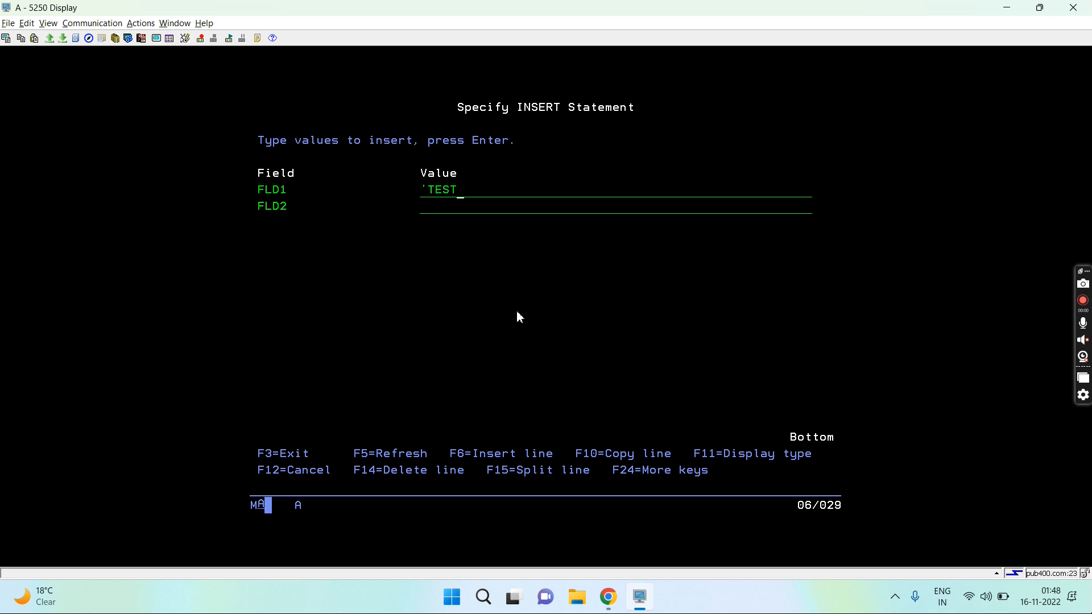
pyautogui.write('11')
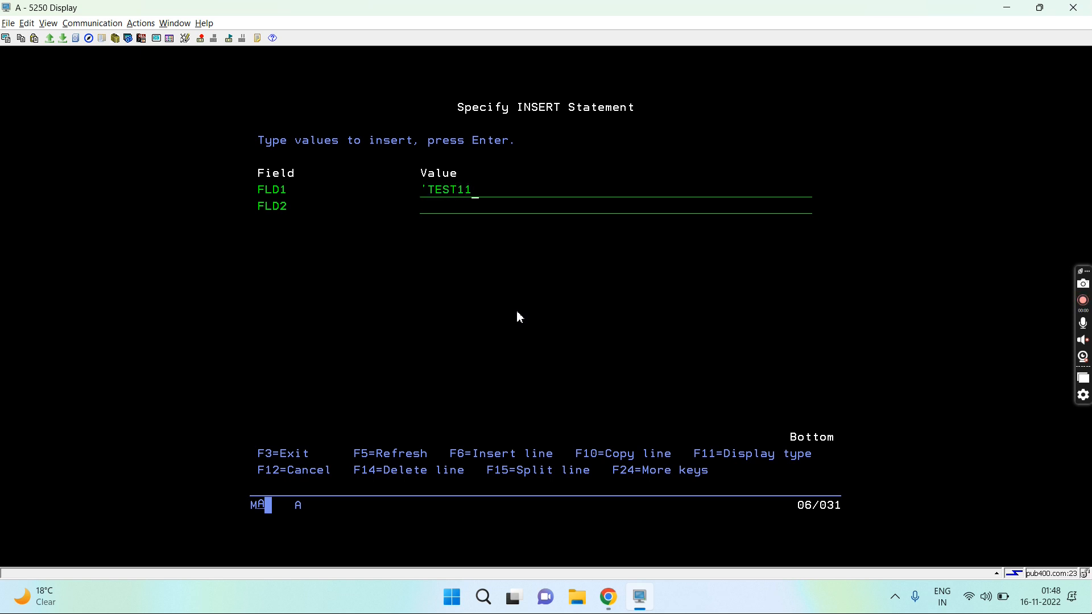
pyautogui.write('2')
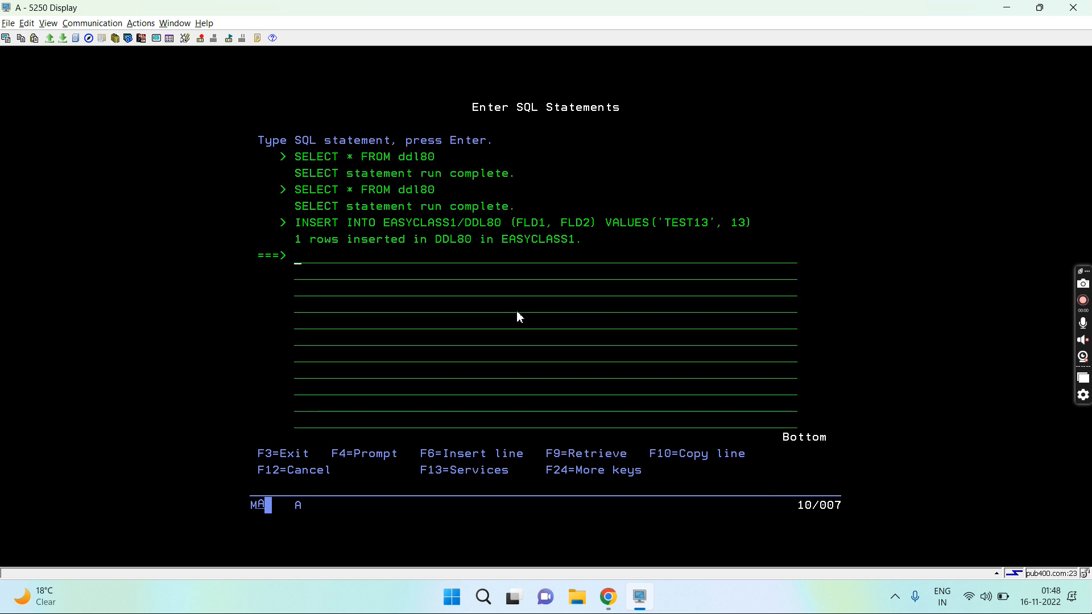
# - Query ddl80 to see 12 rows, including IDCOL 13 with TEST13 and 13
pyautogui.write('SELECT * FROM ddl80')
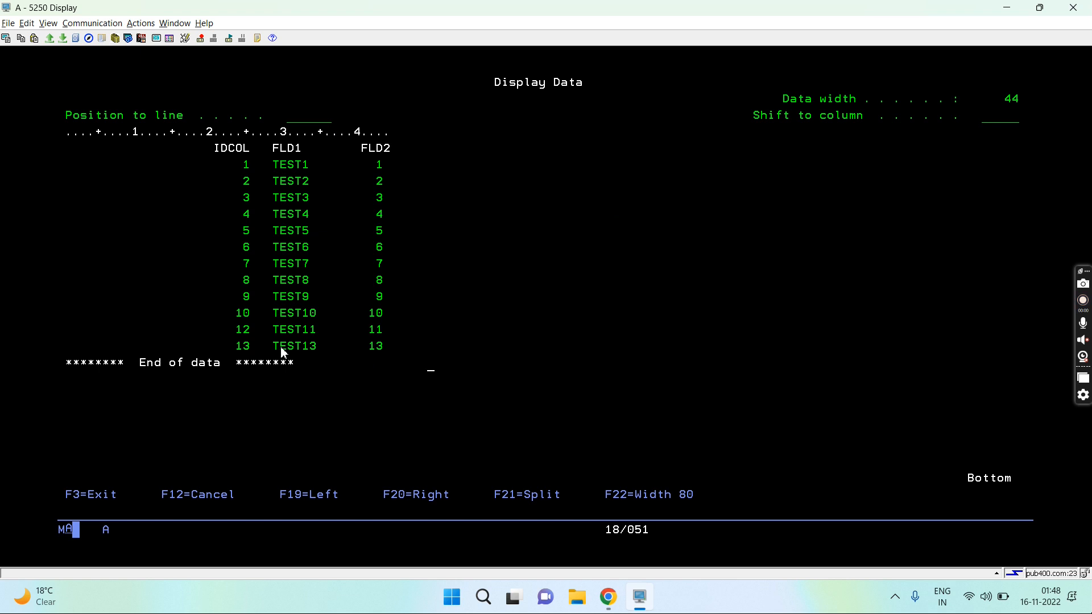
pyautogui.moveTo(504, 424)
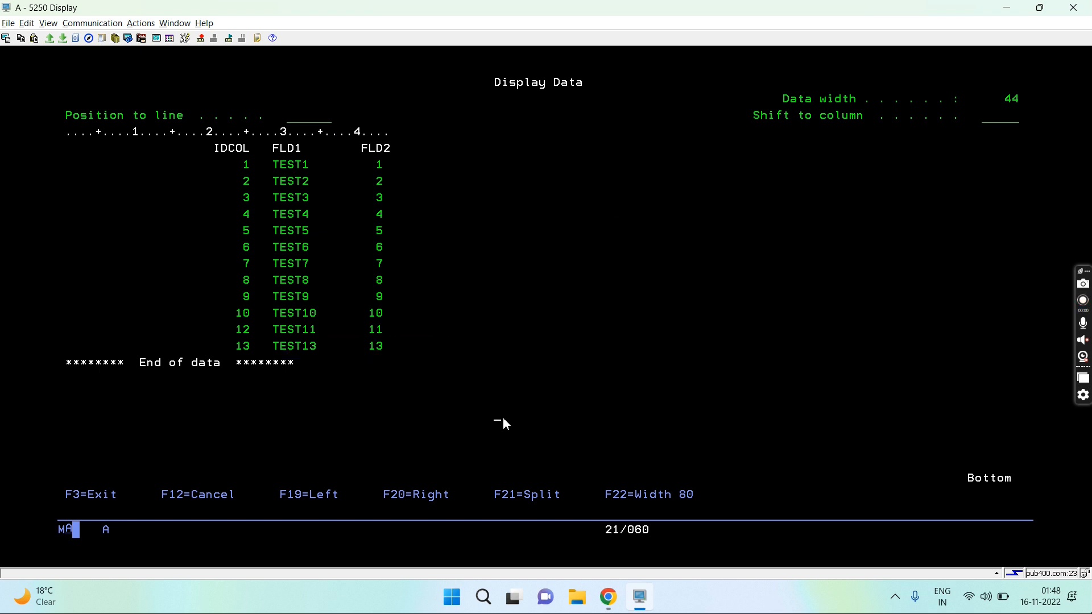
pyautogui.press('F3')
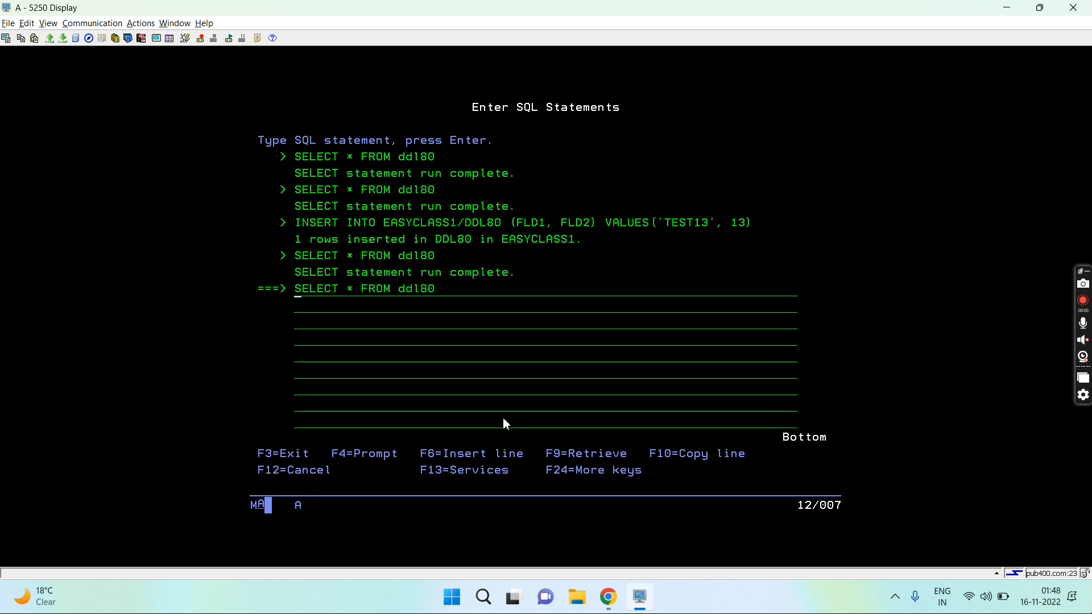
# - Rerun the recalled INSERT with IDCOL DEFAULT, using 'TEST14' and 14 after a duplicate-key error
pyautogui.press('F9')
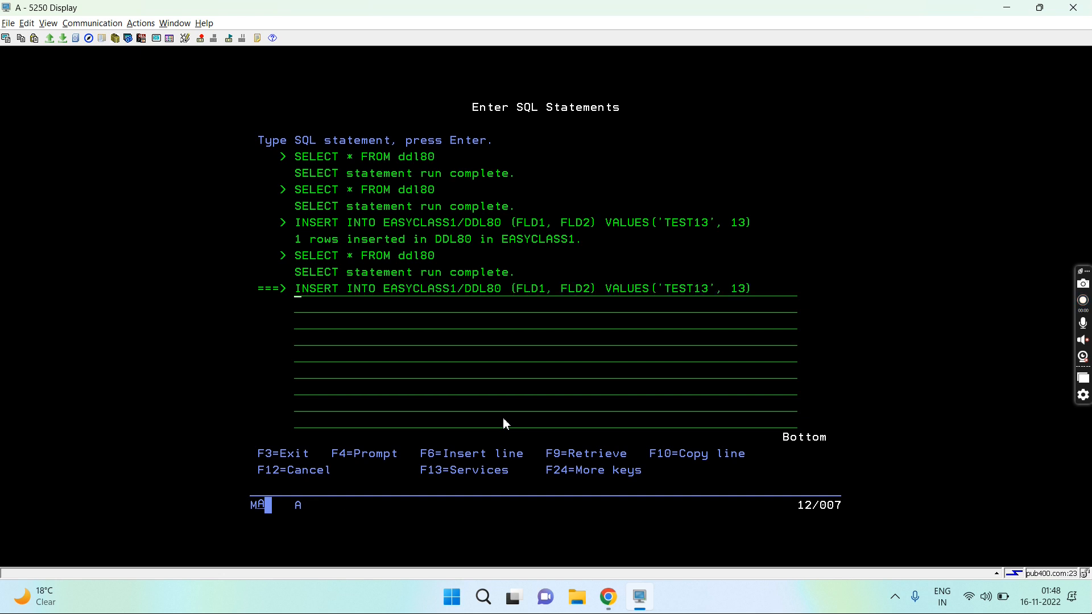
pyautogui.press('f4')
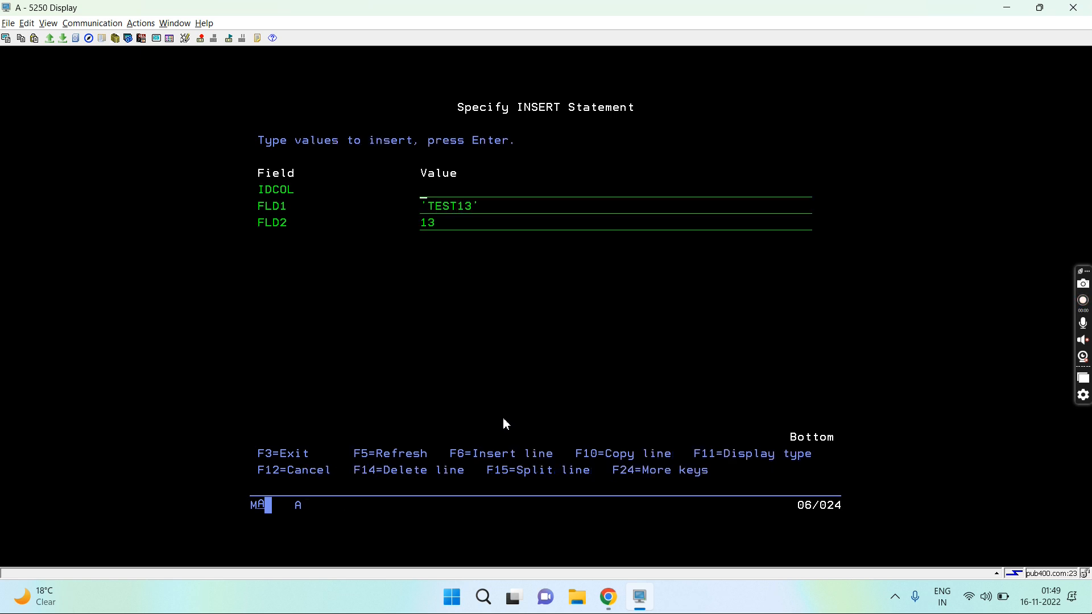
pyautogui.write('D')
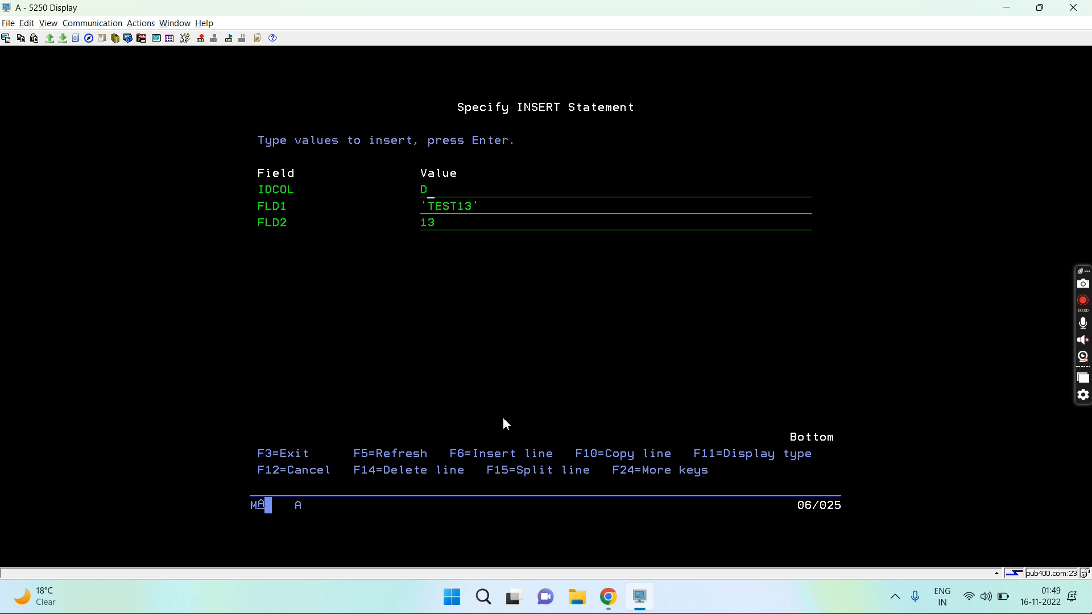
pyautogui.write('EFAULT')
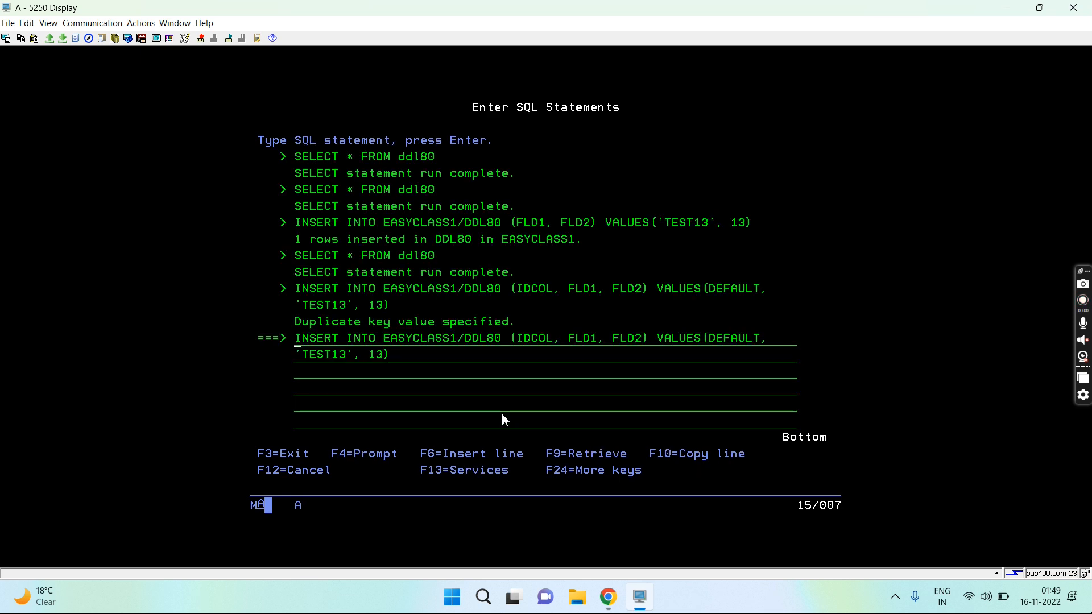
pyautogui.moveTo(828, 254)
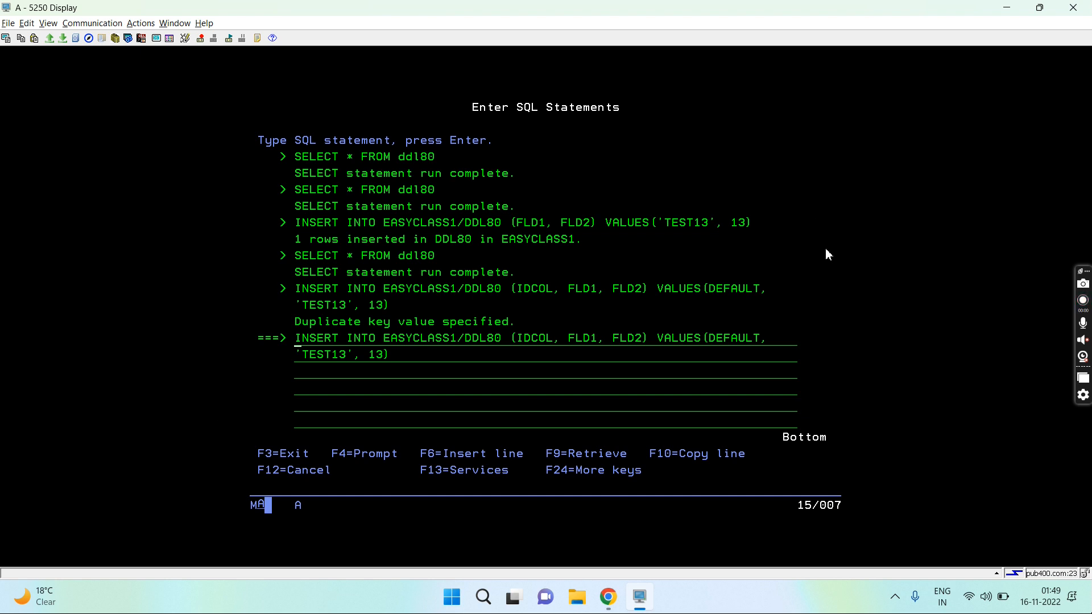
pyautogui.moveTo(340, 368)
pyautogui.write('4')
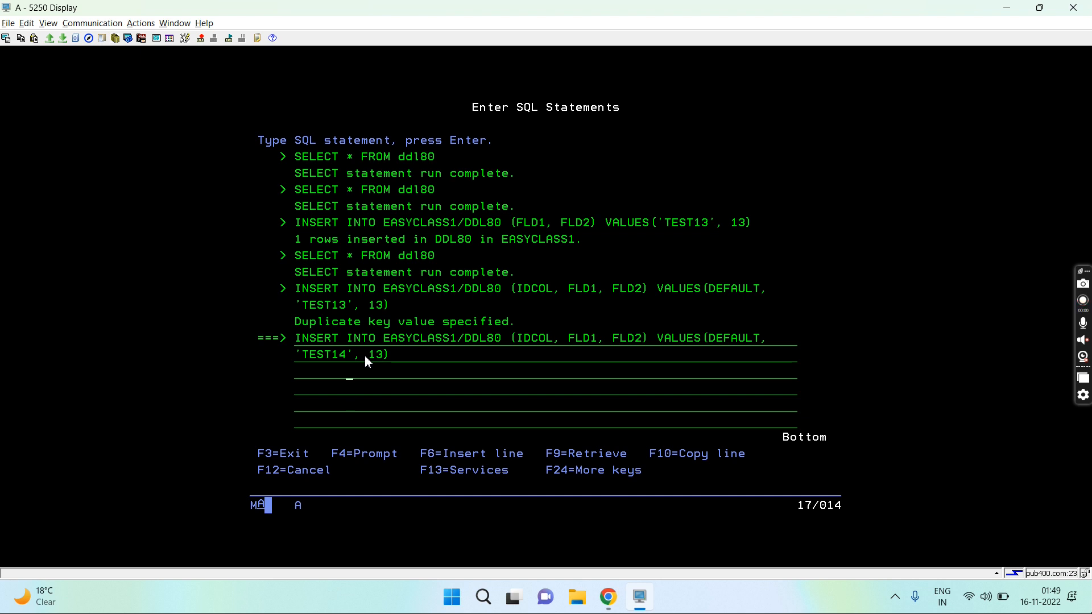
pyautogui.write('14')
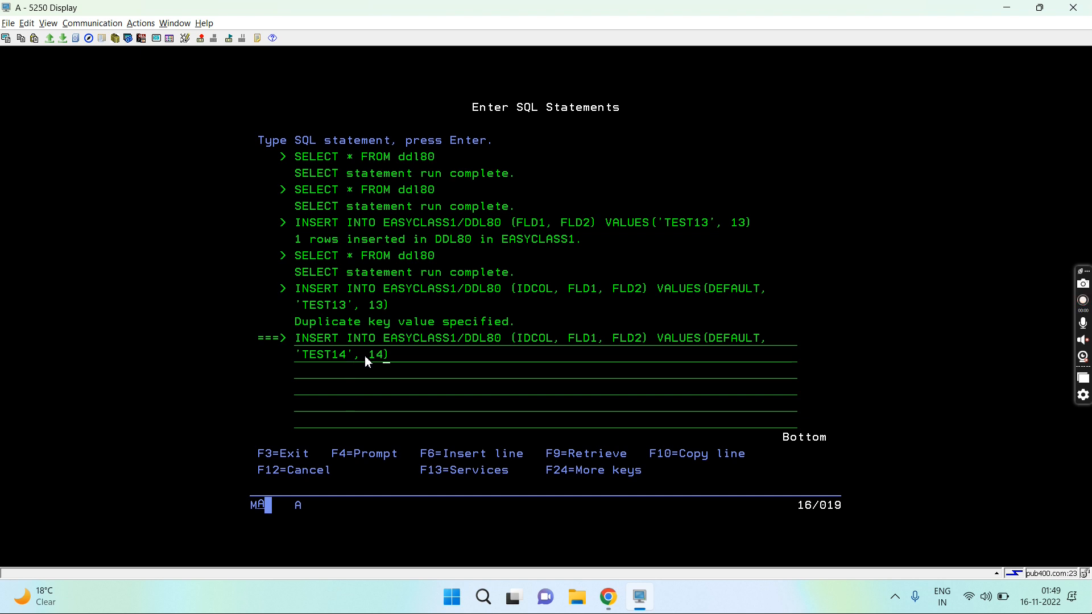
pyautogui.press('Return')
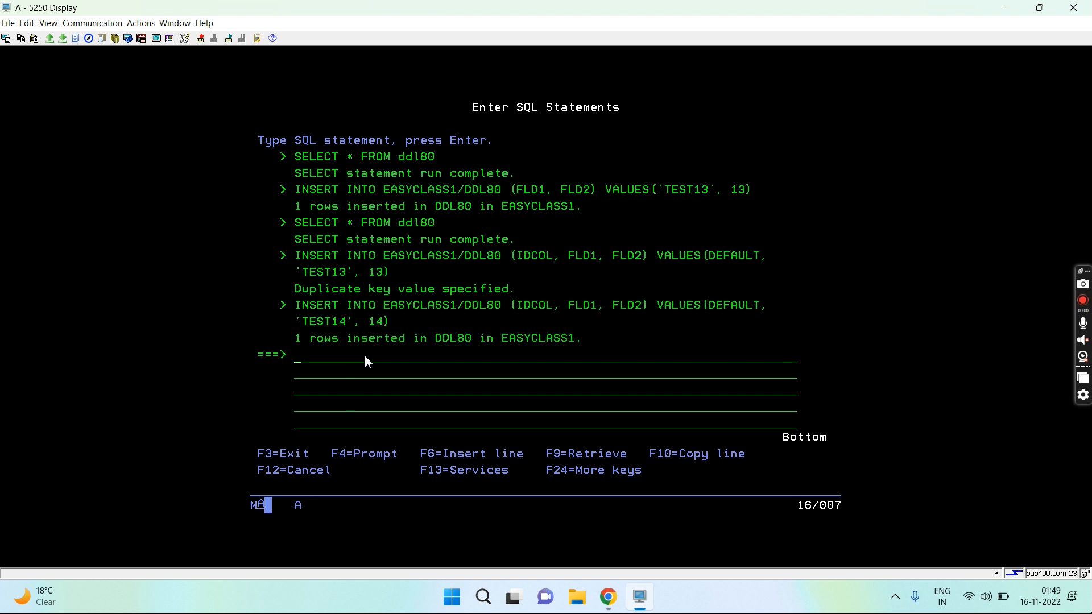
# - Insert 'TEST16', 16 and query ddl80, showing IDCOL 15 for TEST14 and 16 for TEST16
pyautogui.write('SELECT * FROM ddl80')
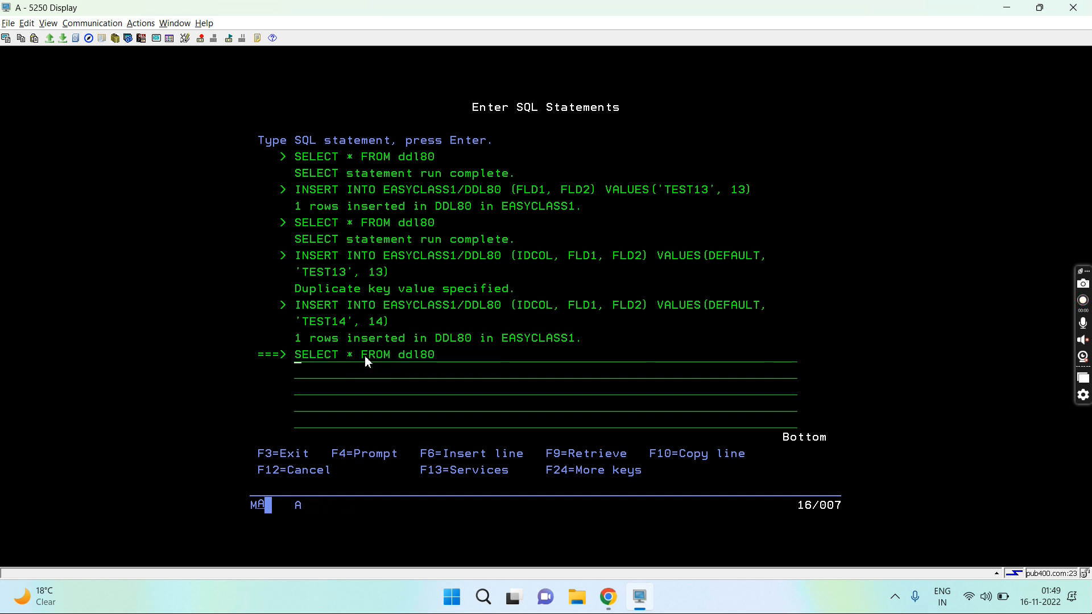
pyautogui.press('Return')
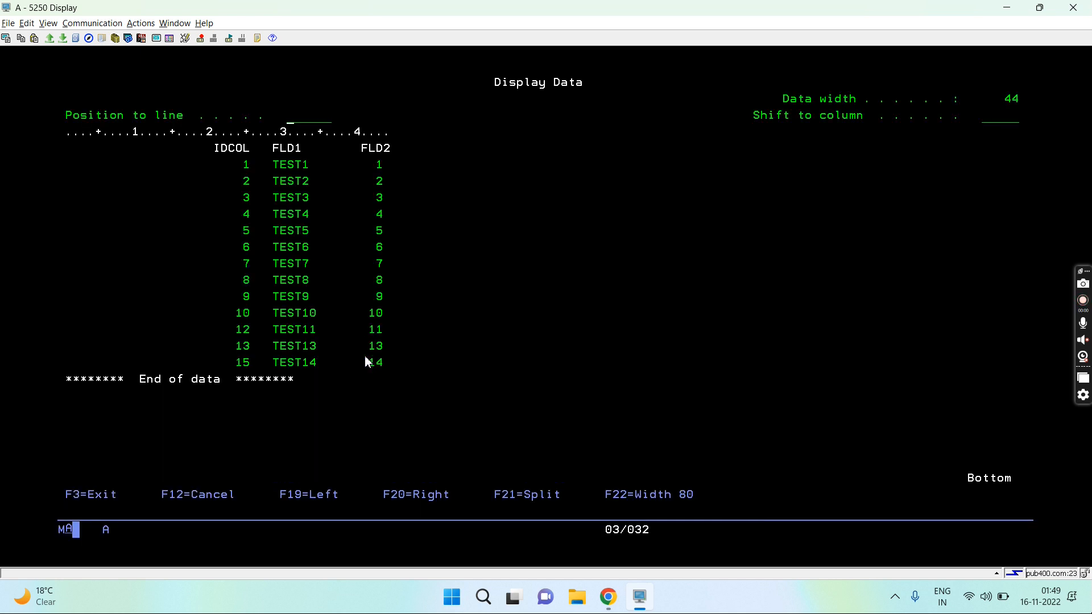
pyautogui.moveTo(231, 370)
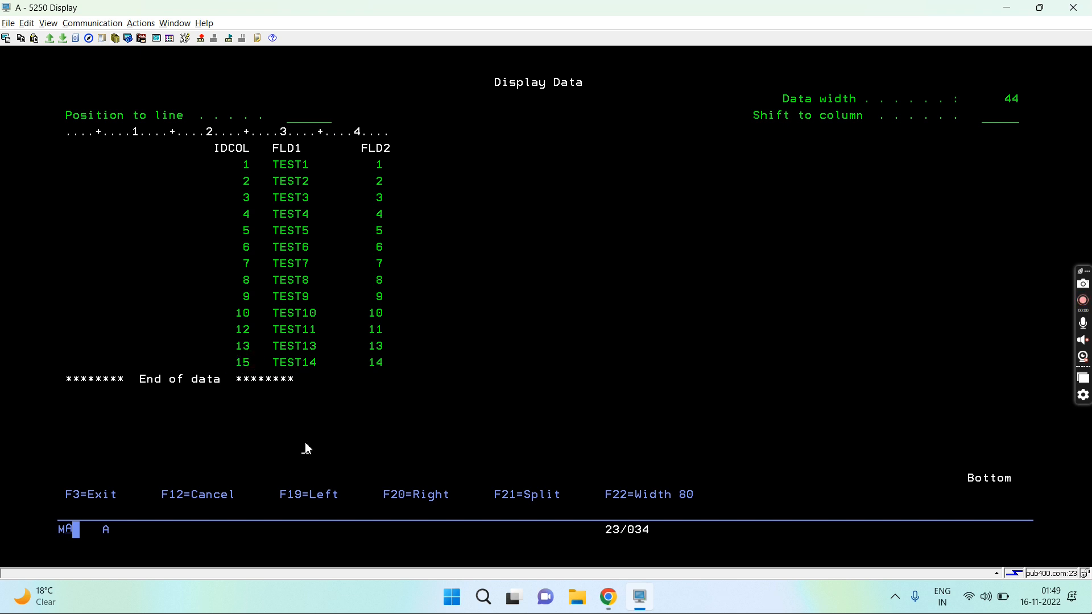
pyautogui.press('F3')
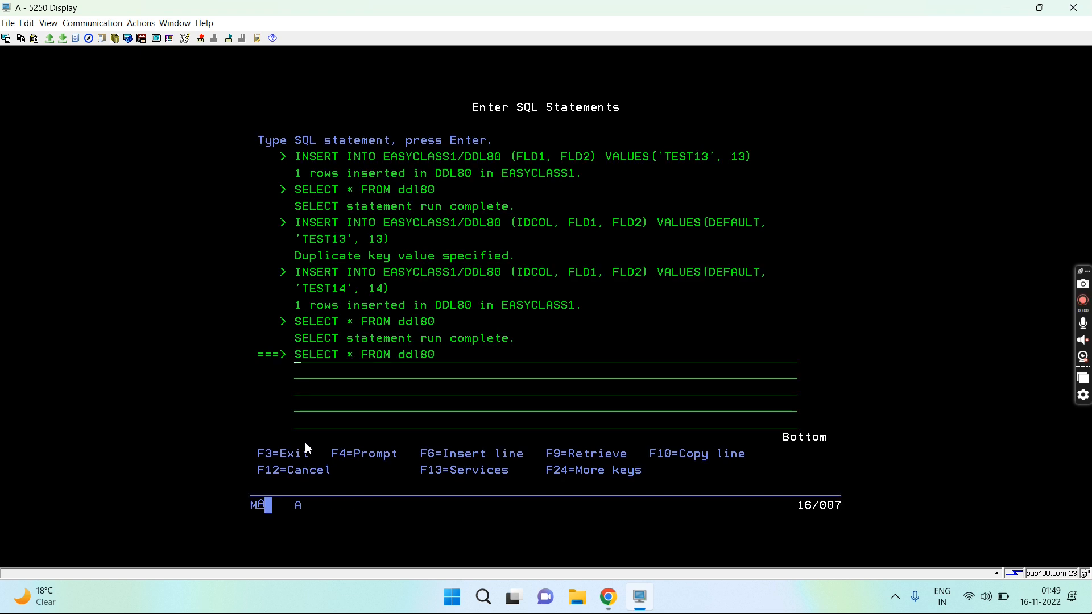
pyautogui.press('f9')
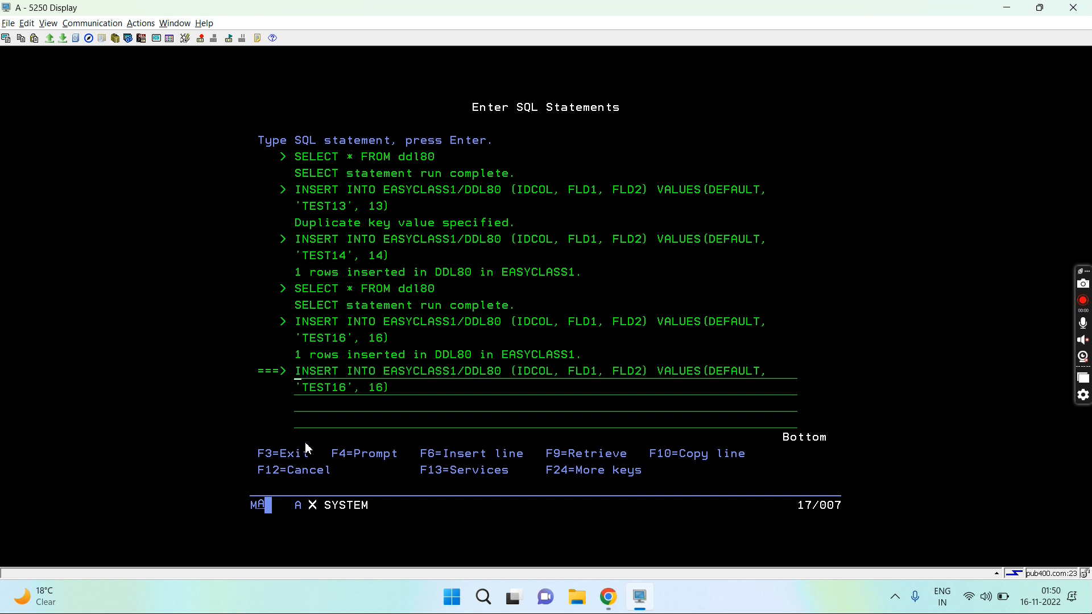
pyautogui.press('Return')
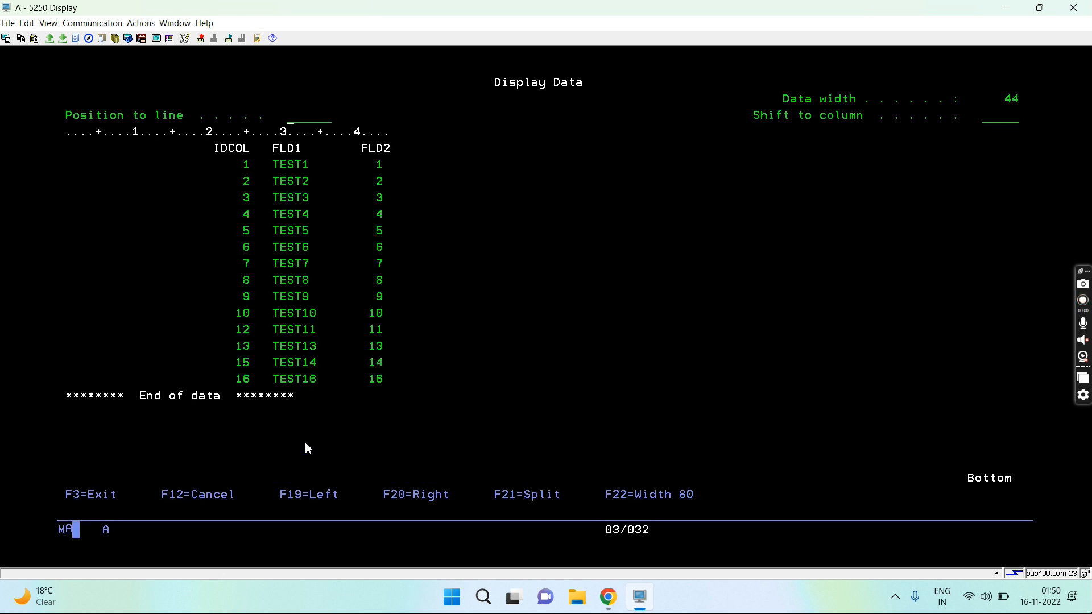
pyautogui.moveTo(251, 383)
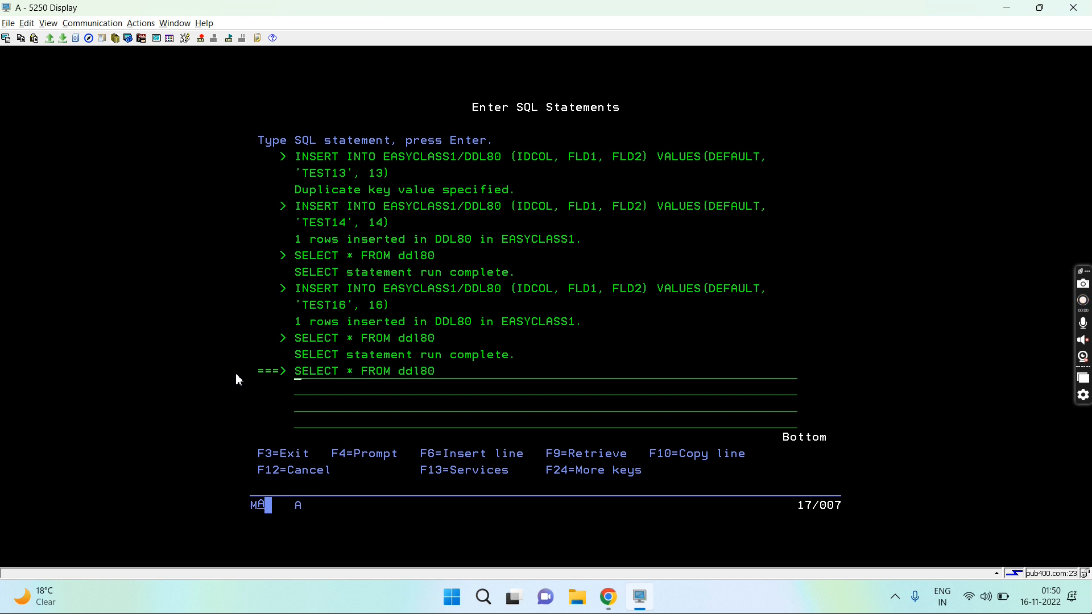
pyautogui.press('F9')
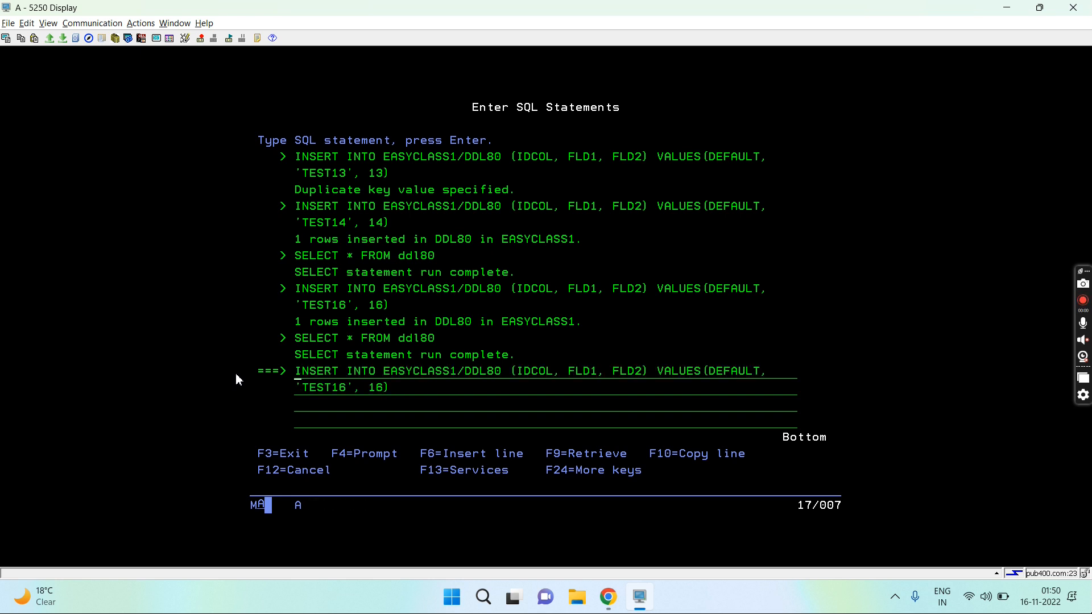
pyautogui.moveTo(713, 375)
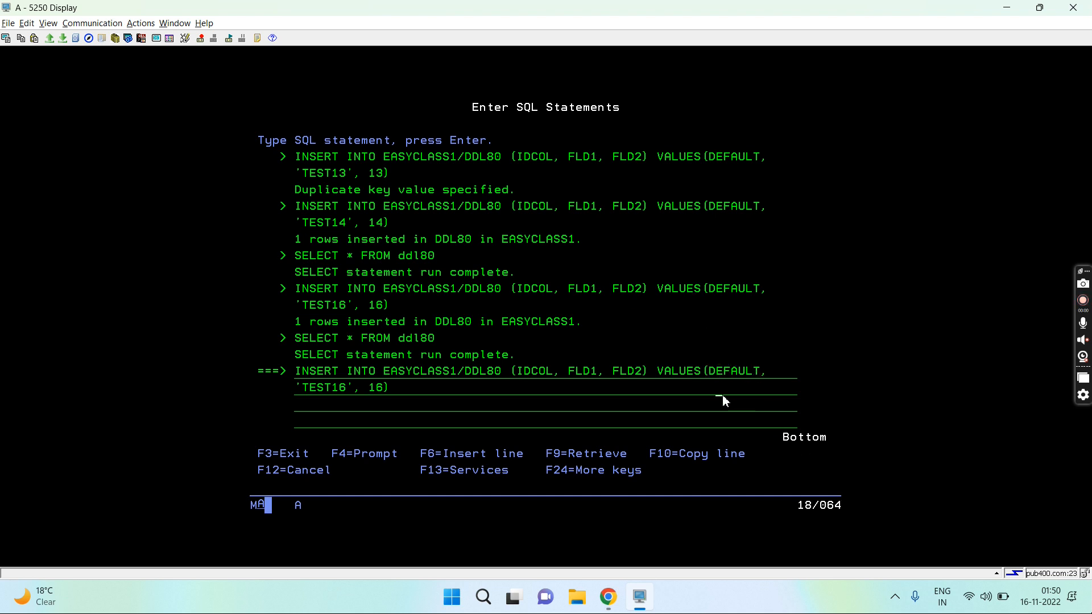
pyautogui.moveTo(354, 221)
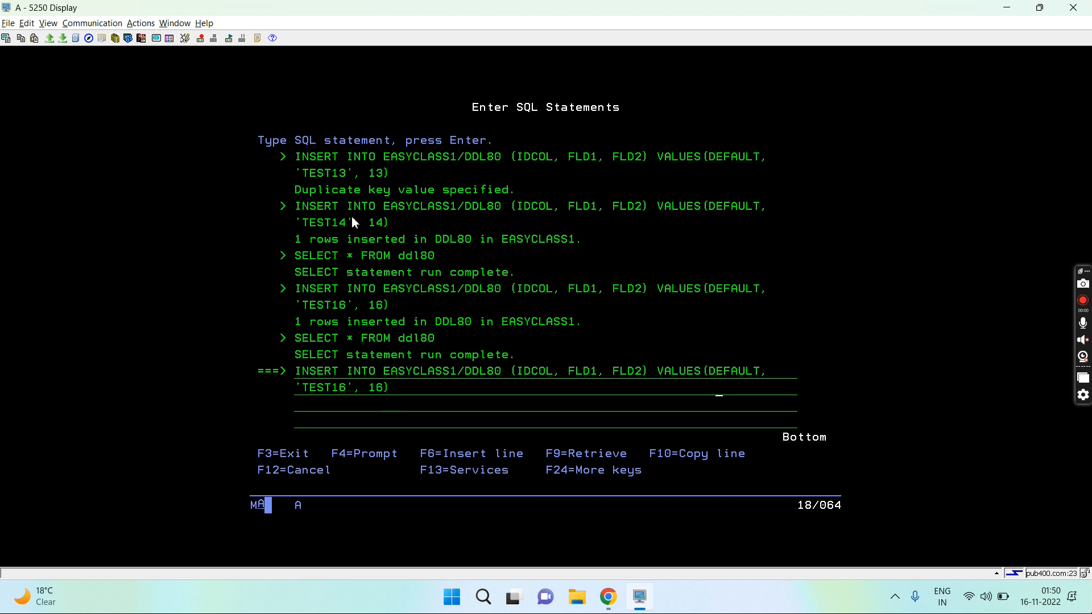
pyautogui.moveTo(582, 407)
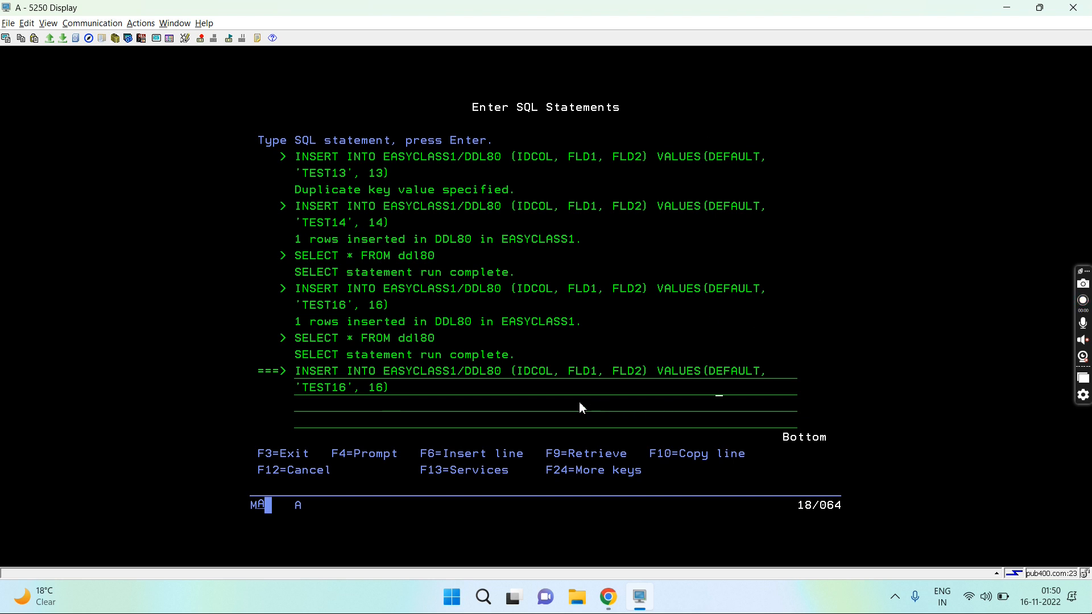
pyautogui.moveTo(440, 318)
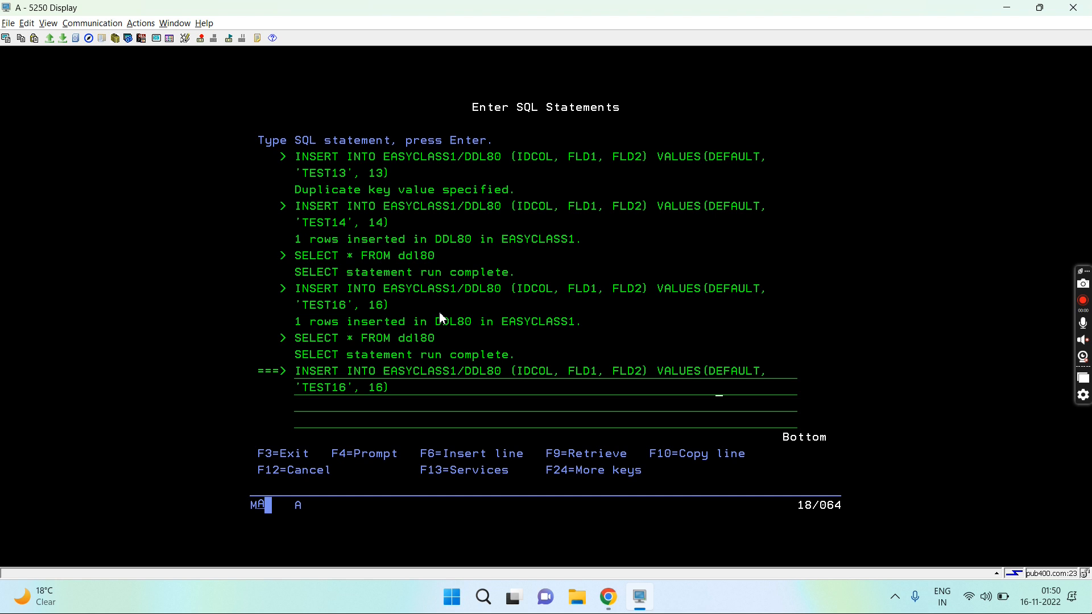
pyautogui.press('F9')
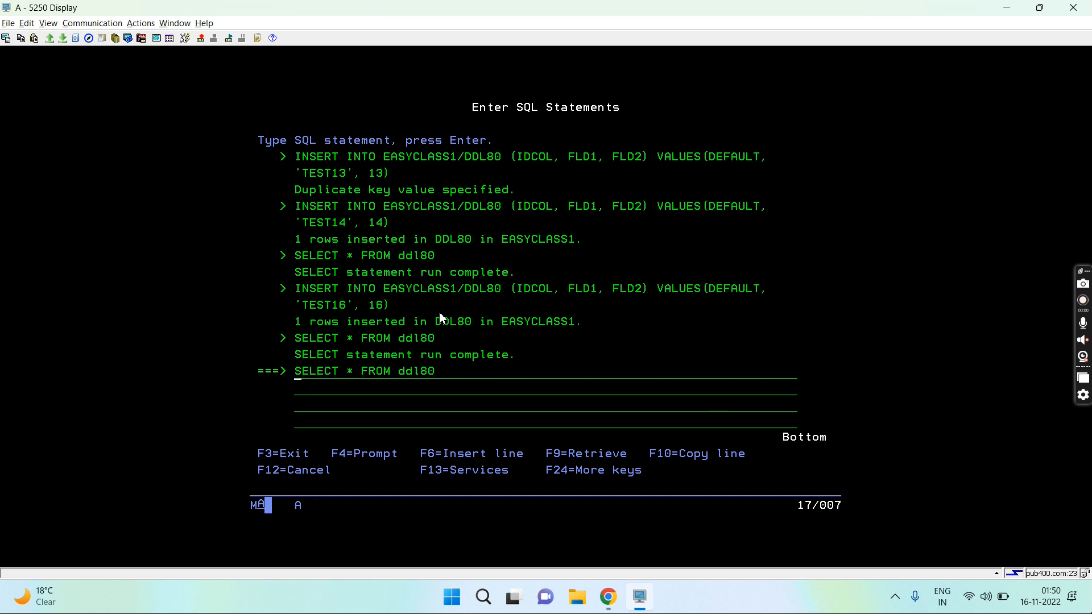
# - Query DDL80, then DDL81, then DDL80 again to review both tables
pyautogui.press('Return')
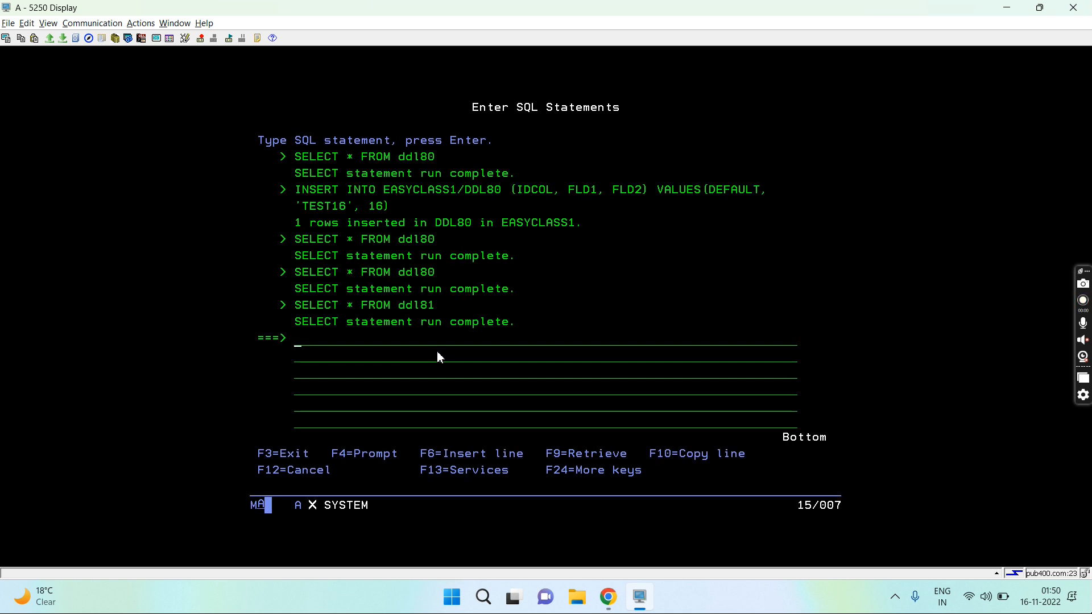
pyautogui.press('F9')
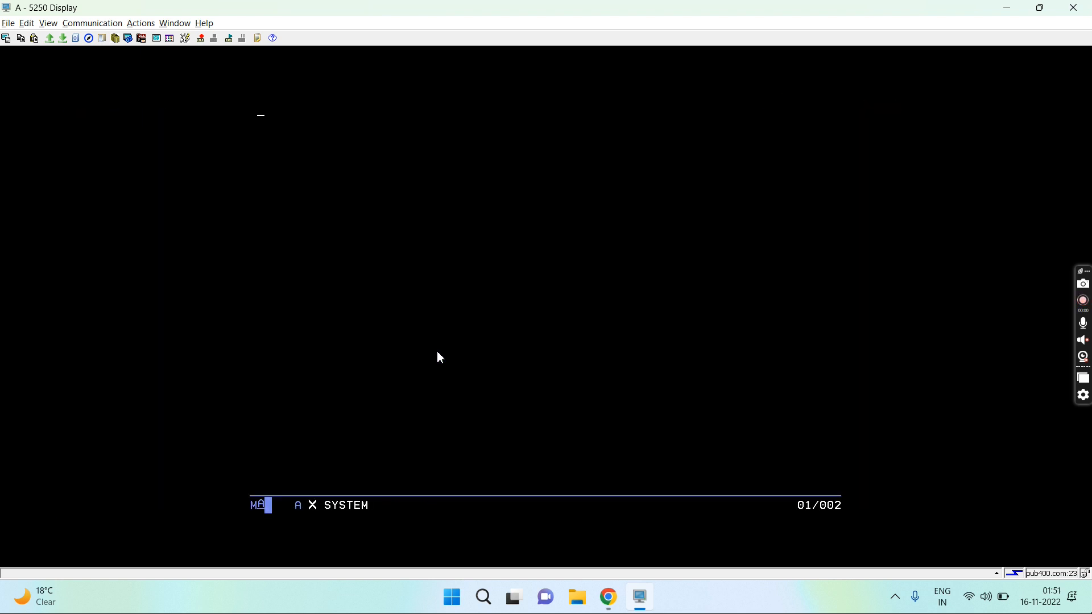
pyautogui.press('Return')
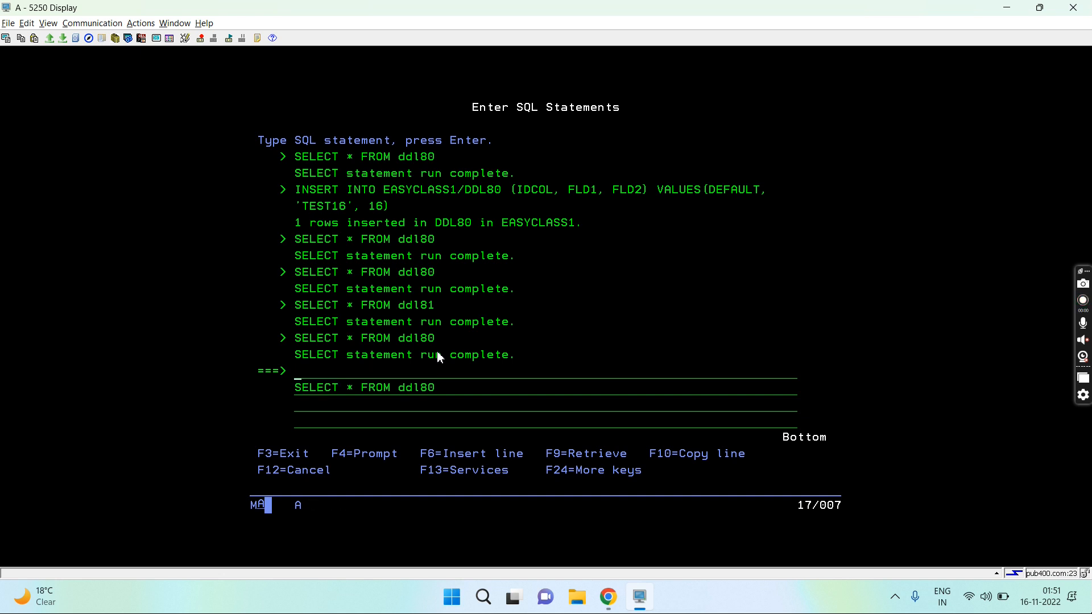
# - Run INSERT INTO ddl81 SELECT * FROM ddl80, which fails on GENERATED ALWAYS column IDCOL
pyautogui.write('insert')
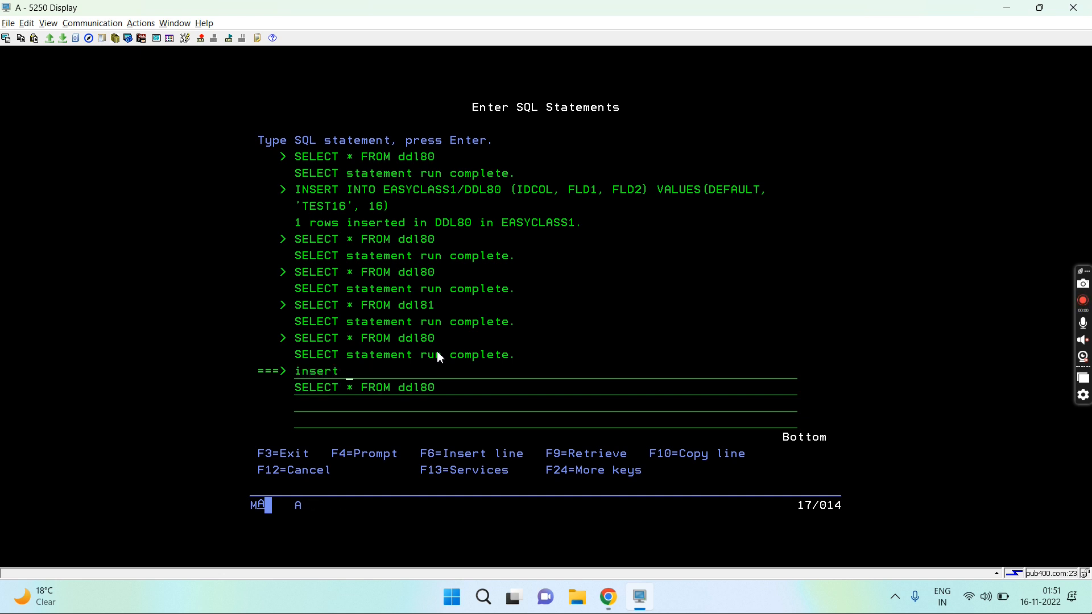
pyautogui.write('into ddl')
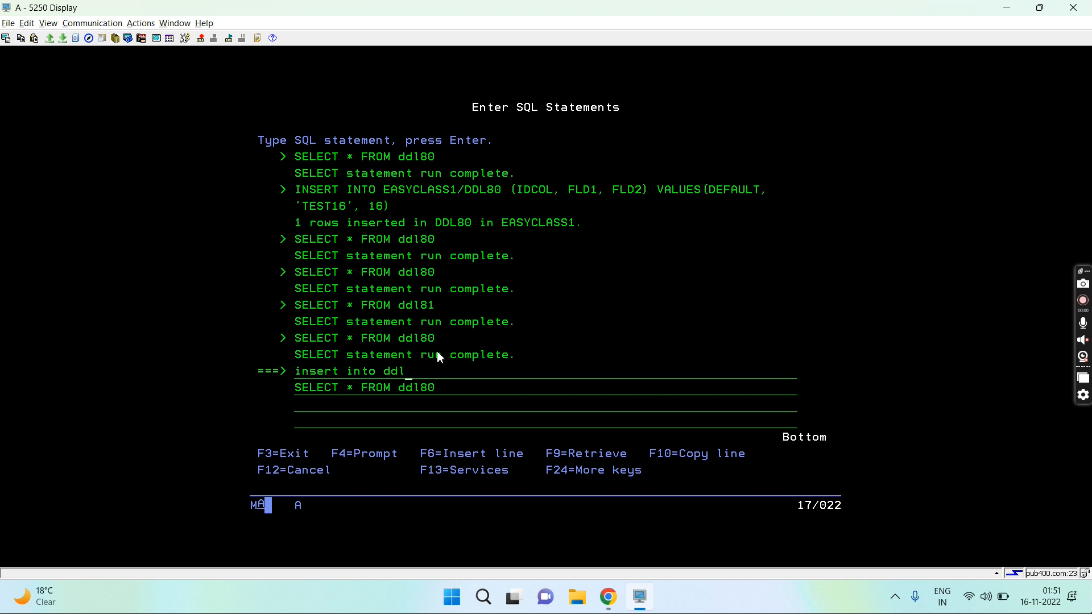
pyautogui.write('81')
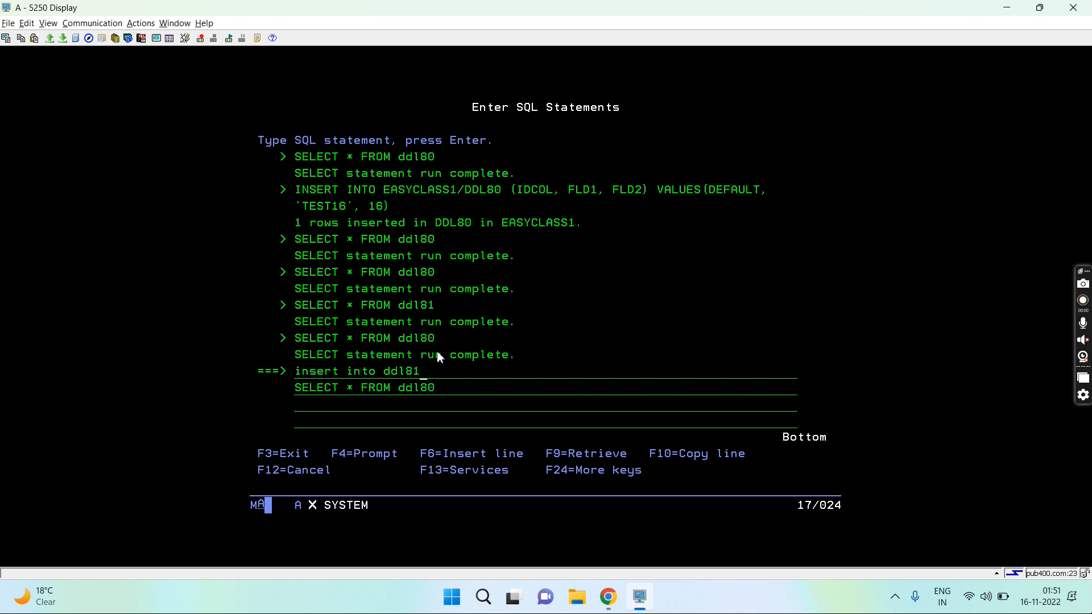
pyautogui.press('Return')
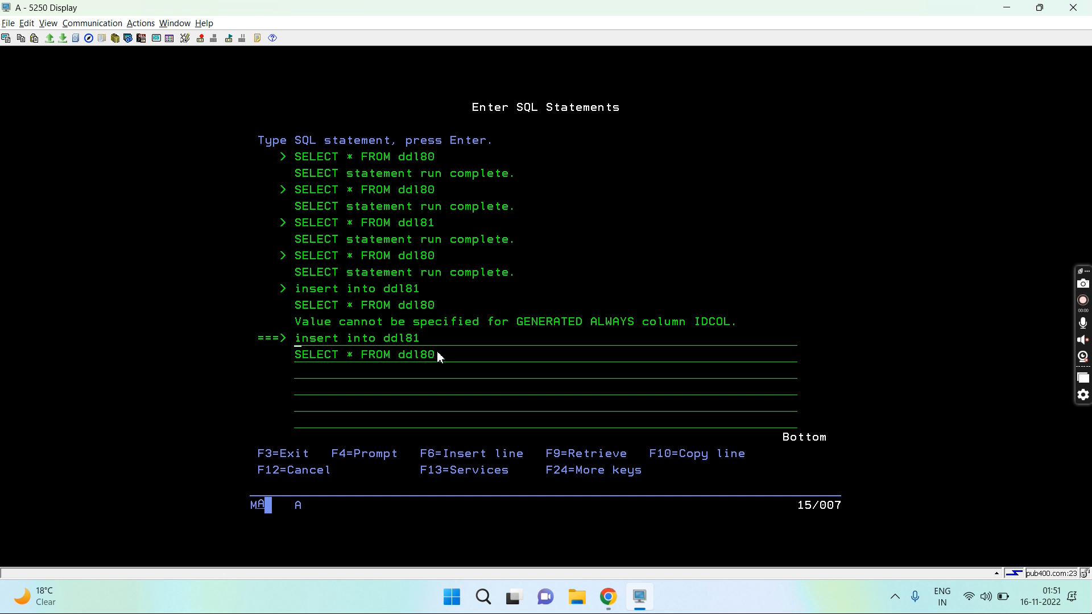
pyautogui.moveTo(432, 350)
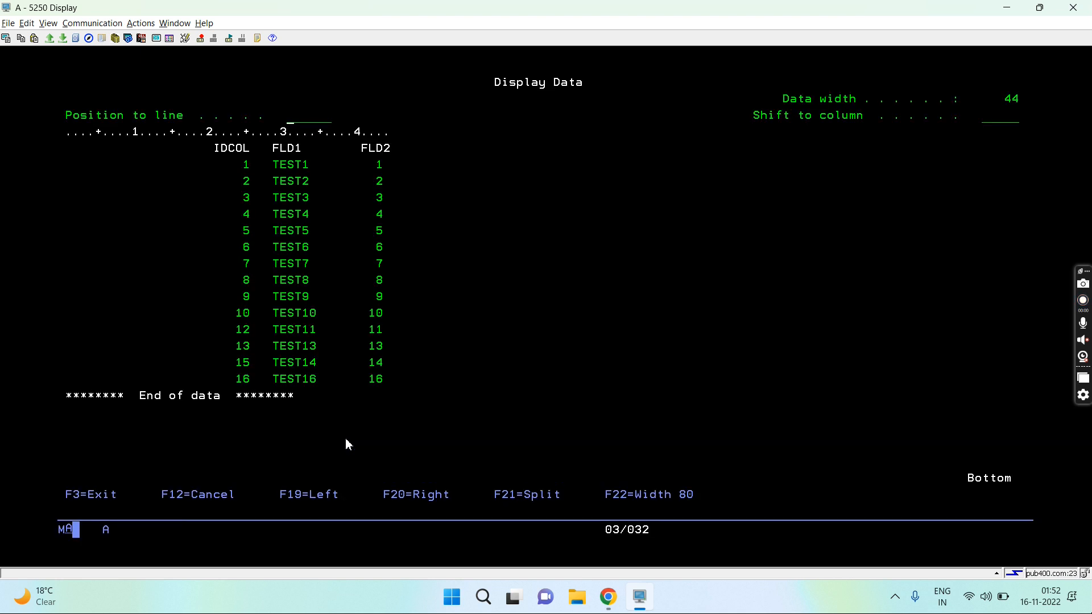
# - Insert ddl80's 14 rows into ddl81 with OVERRIDING SYSTEM VALUE, then rerun the ddl80 query
pyautogui.press('F3')
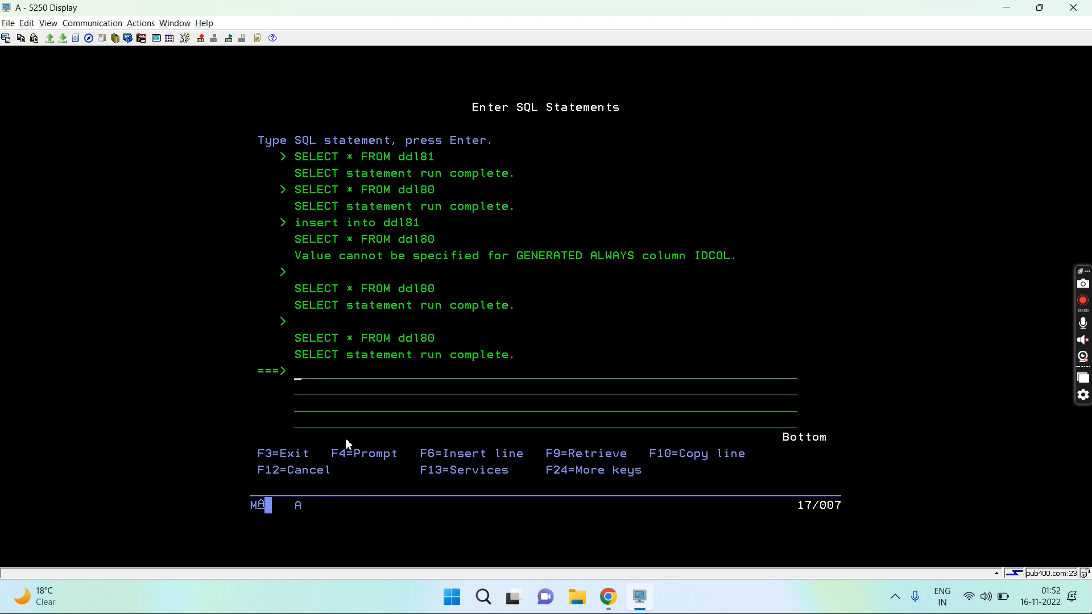
pyautogui.press('F9')
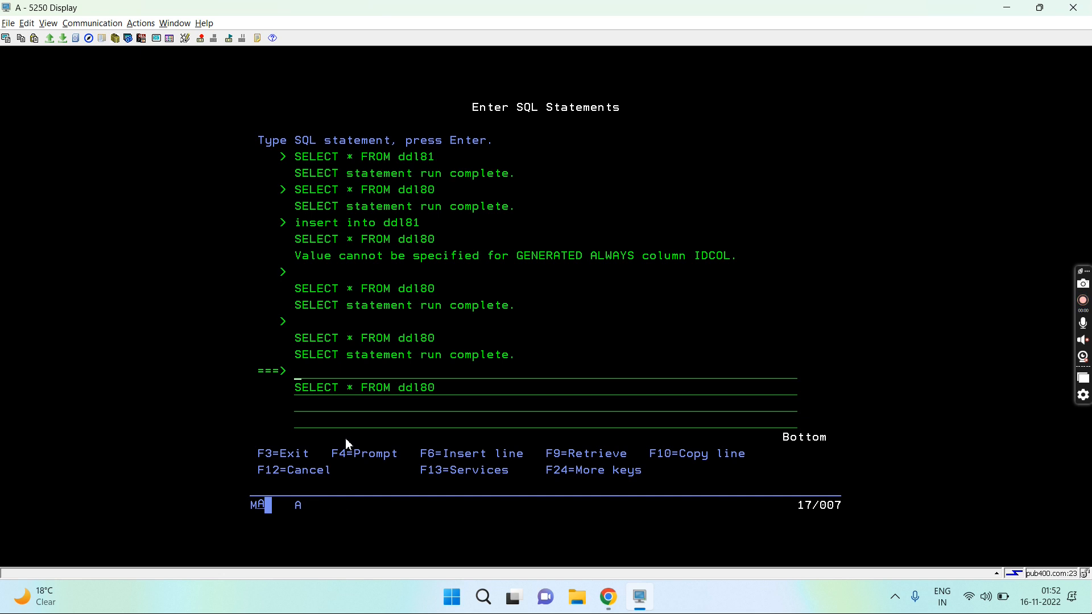
pyautogui.press('F9')
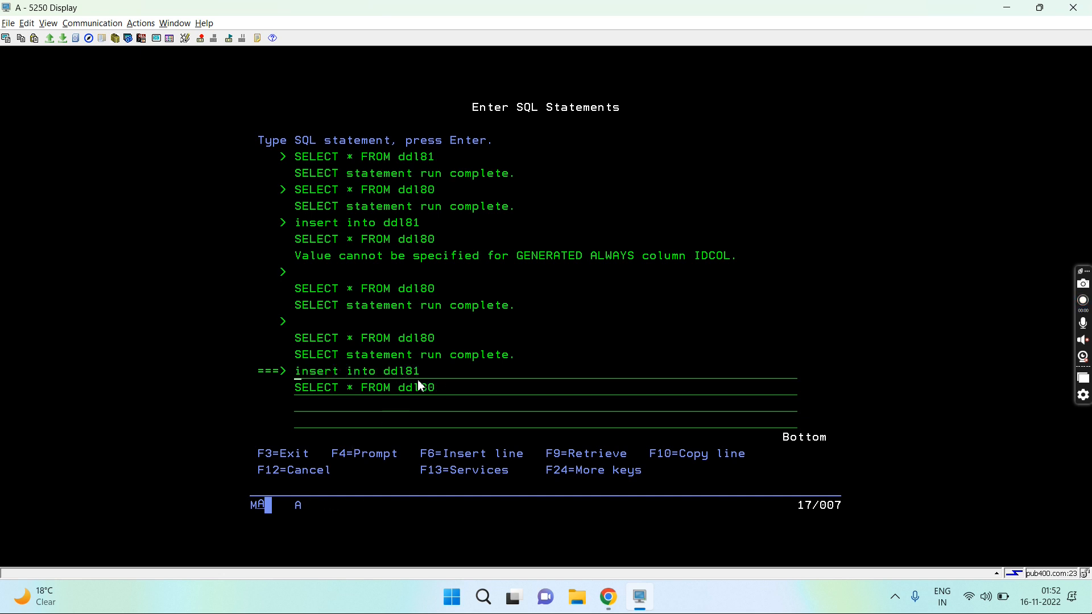
pyautogui.moveTo(437, 372)
pyautogui.write('  ove')
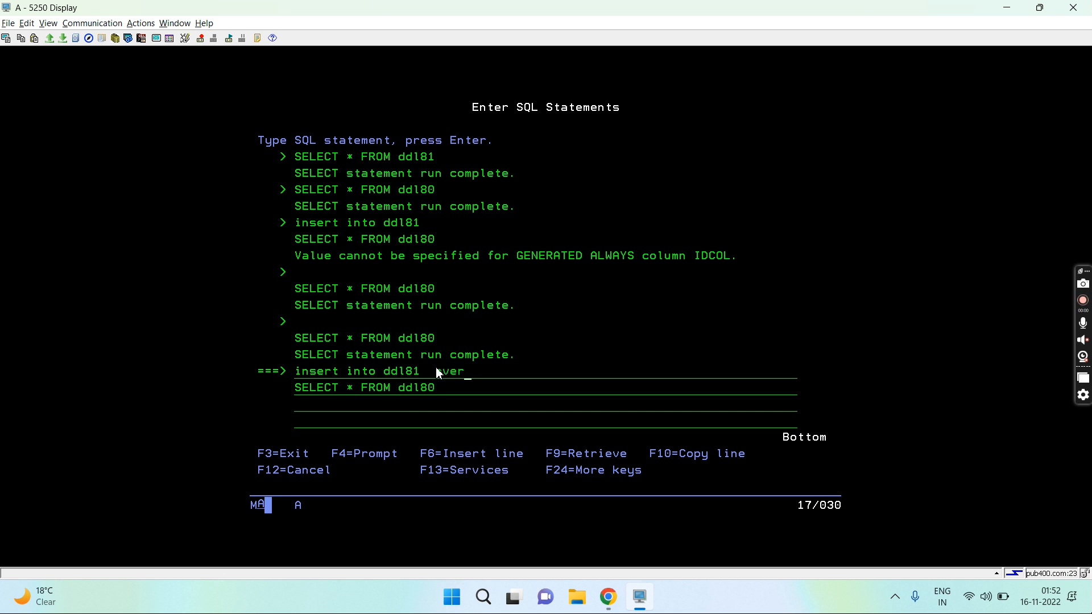
pyautogui.write('ride')
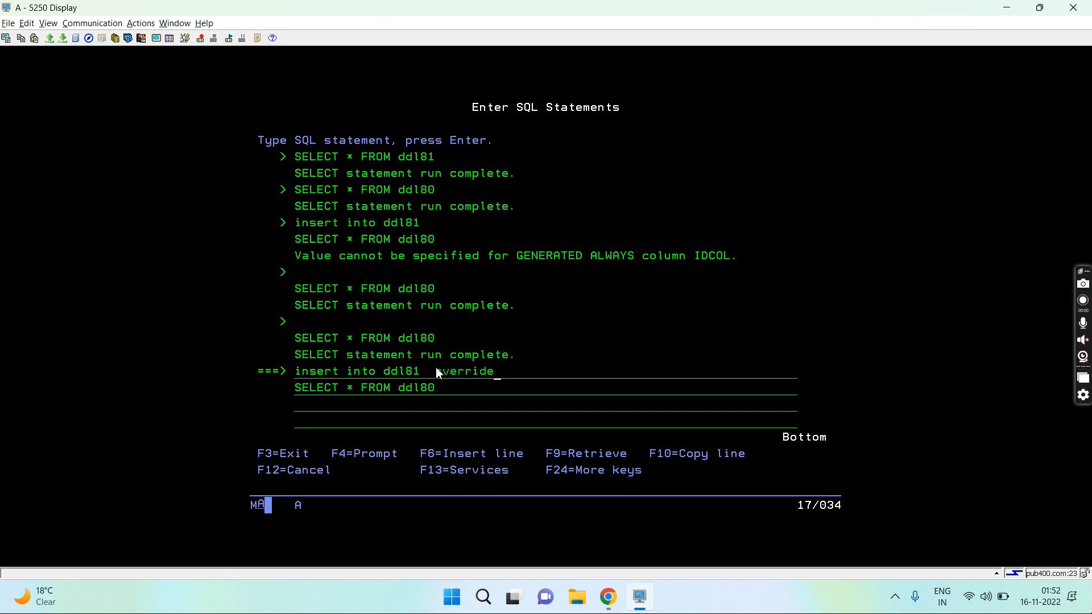
pyautogui.write('ing')
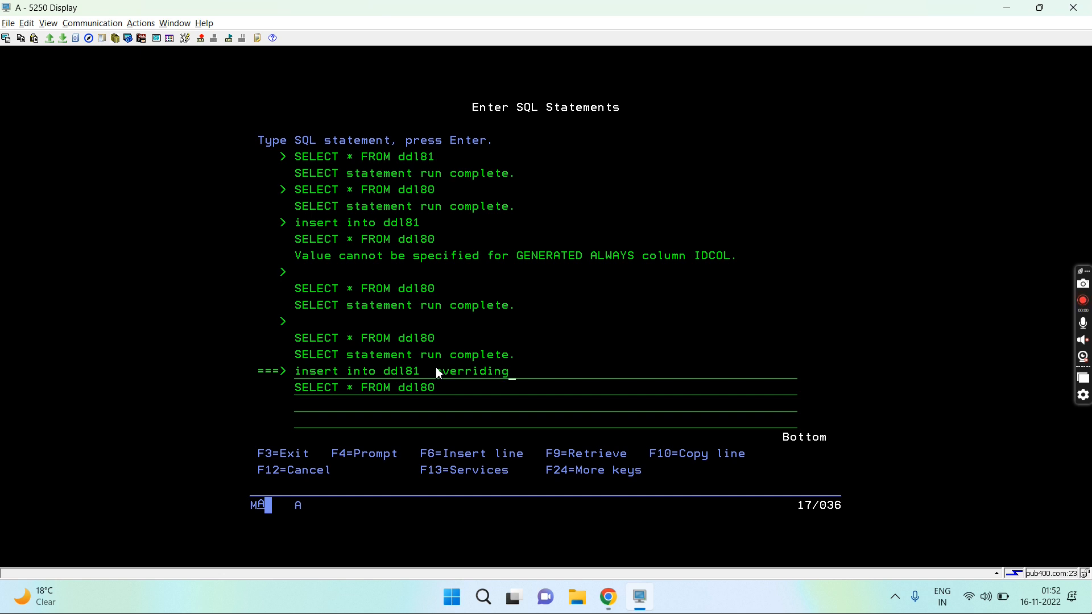
pyautogui.write('system v')
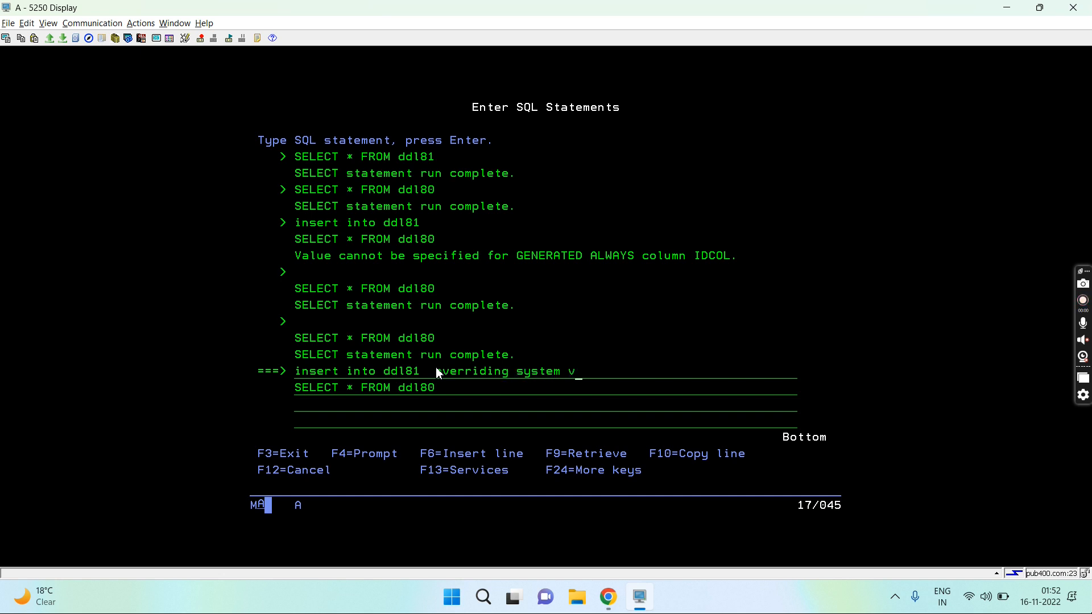
pyautogui.write('alue')
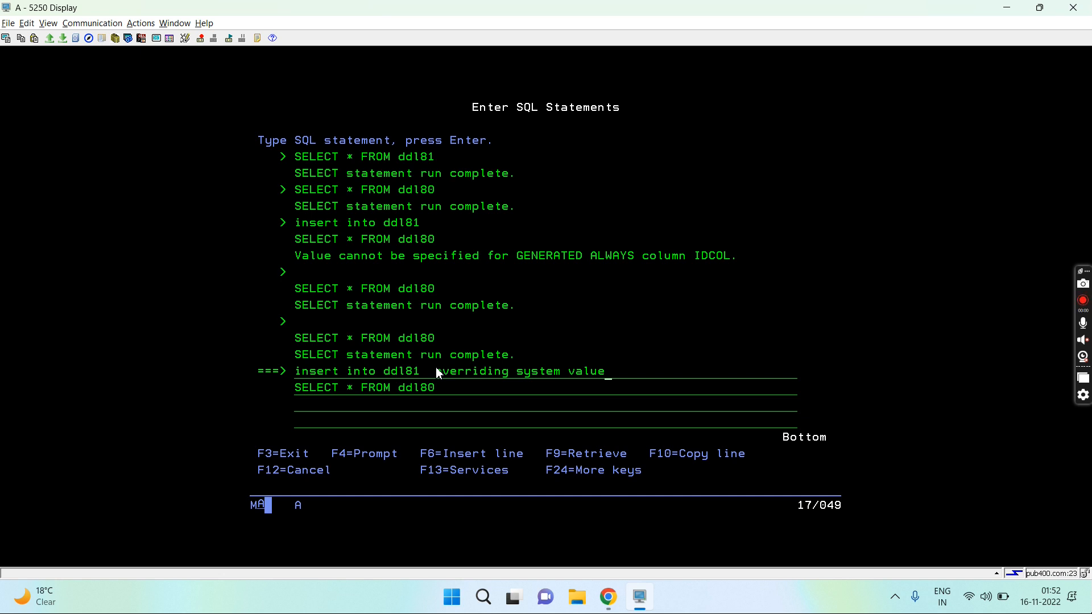
pyautogui.moveTo(412, 390)
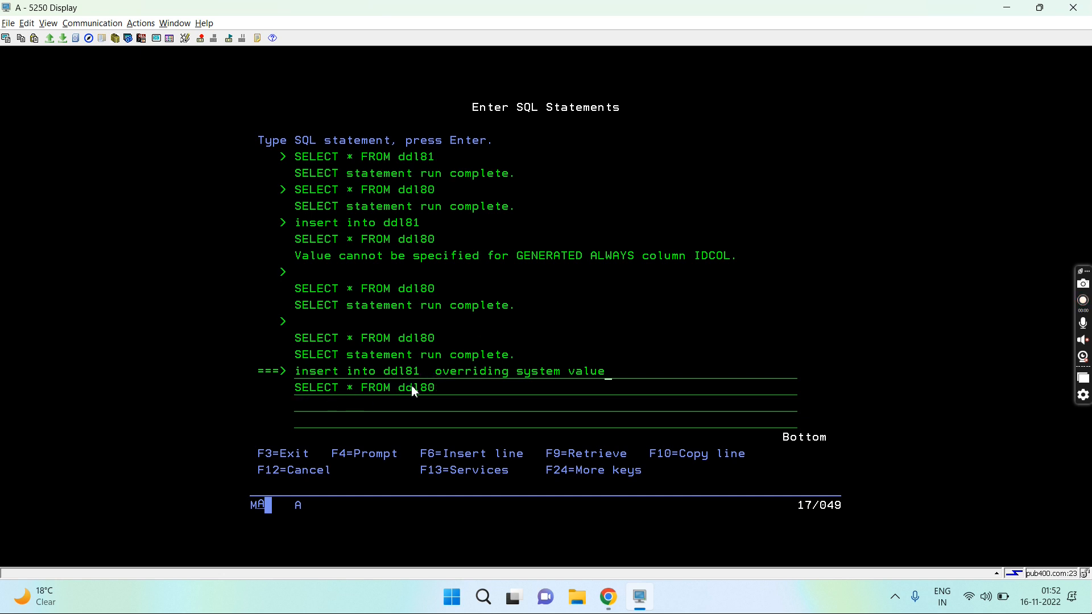
pyautogui.moveTo(382, 388)
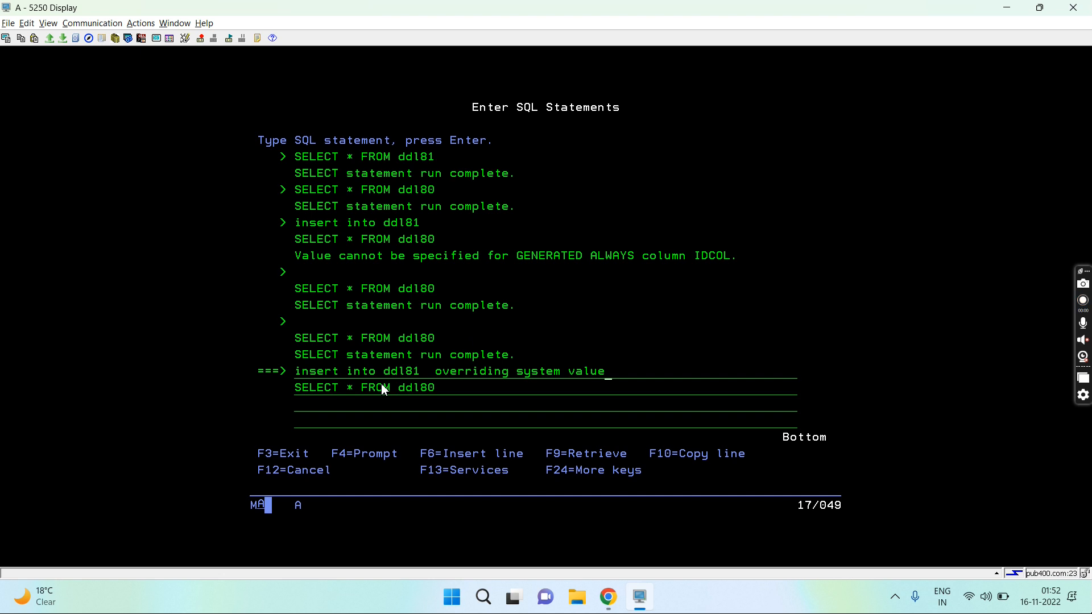
pyautogui.moveTo(443, 385)
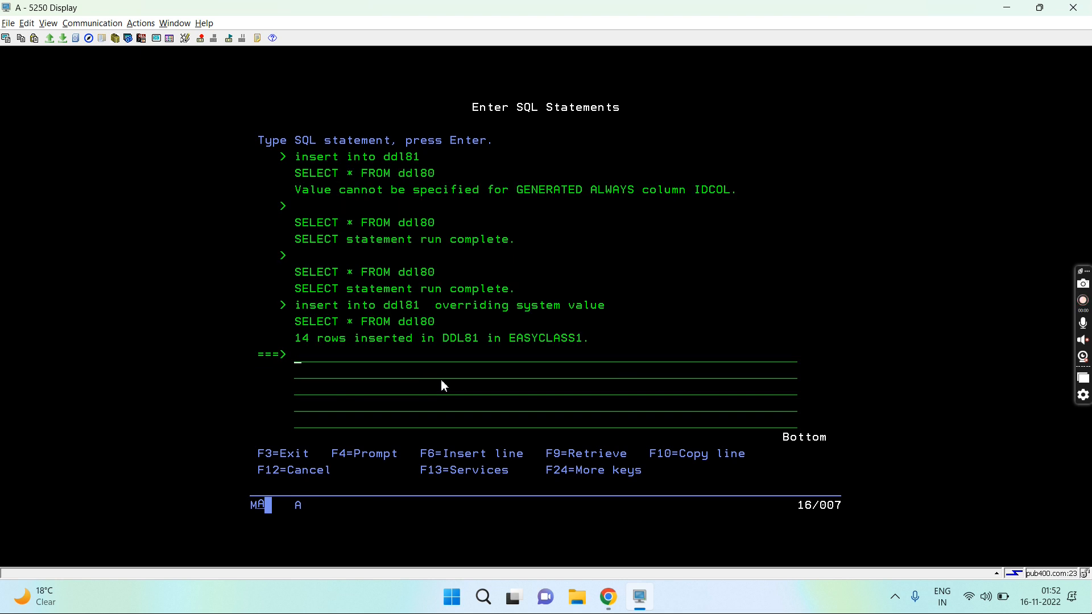
pyautogui.press('f9')
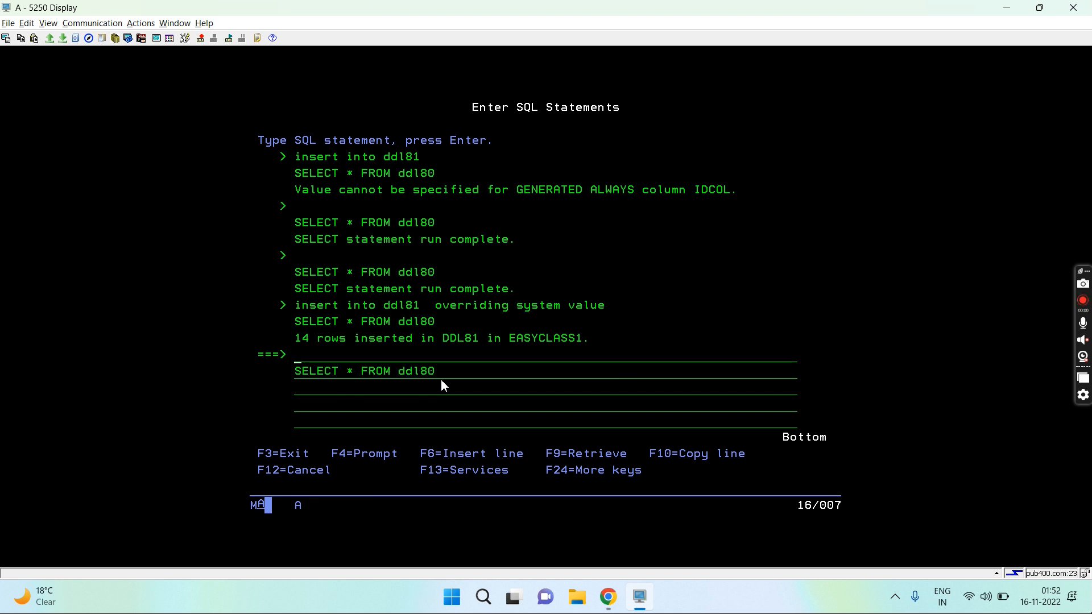
pyautogui.write('insert into ddl81')
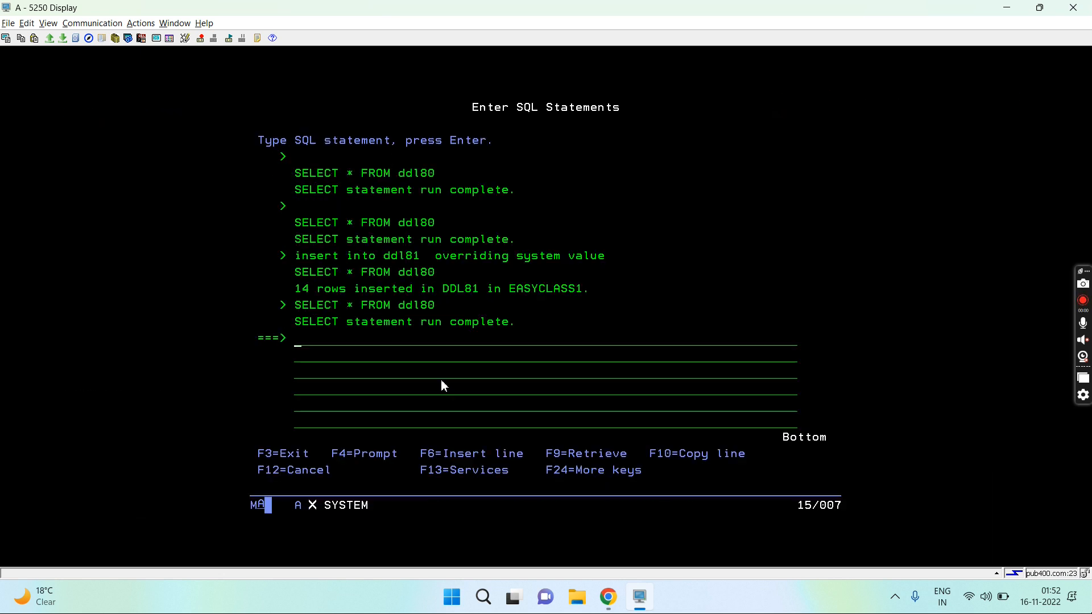
# - Query ddl81, remove its 14 rows with DELETE FROM ddl81, and query it again
pyautogui.write('SELECT * FROM ddl81')
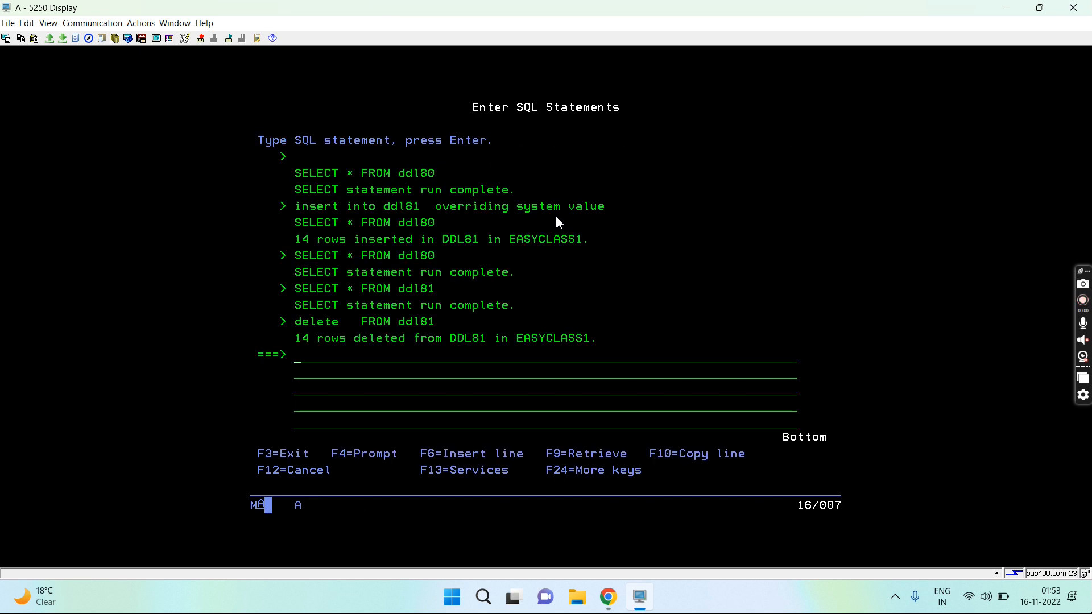
pyautogui.write('SELECT * FROM ddl81')
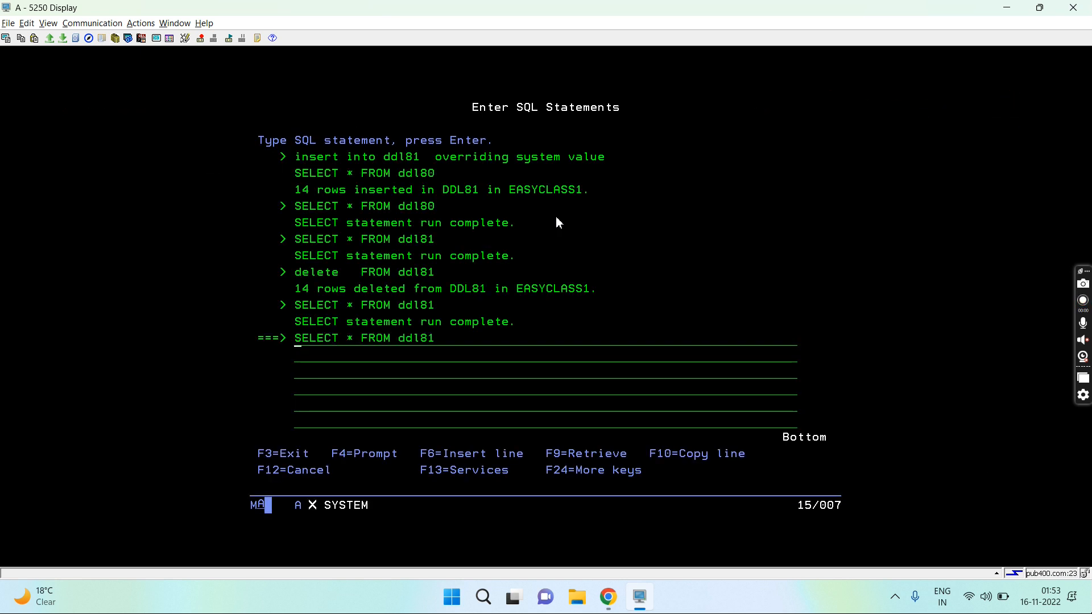
# - Rerun the recalled insert with OVERRIDING USER VALUE, adding 14 rows to DDL81
pyautogui.press('f9')
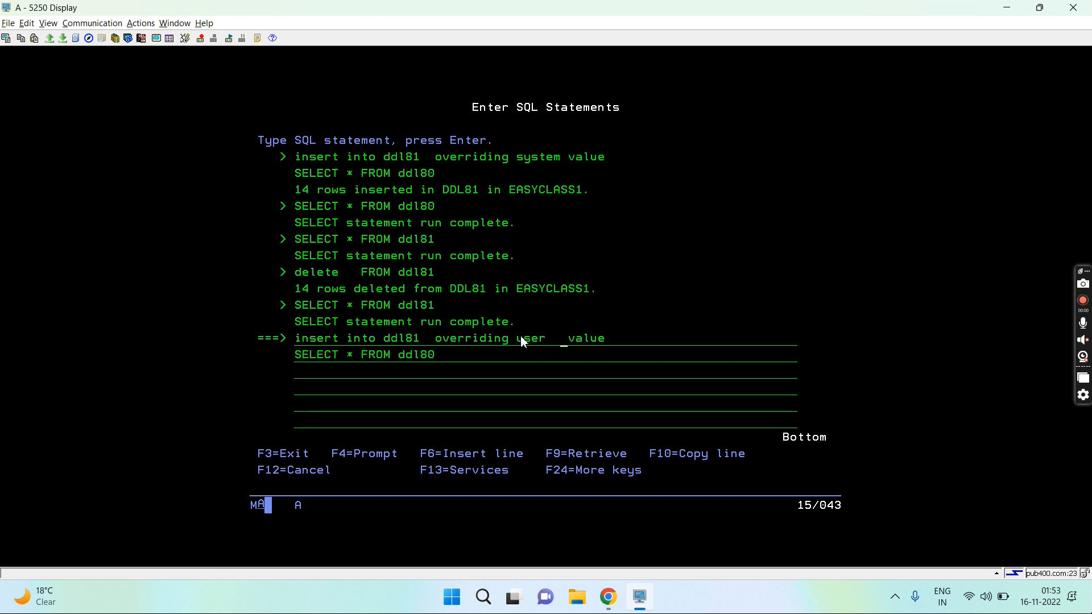
pyautogui.press('Return')
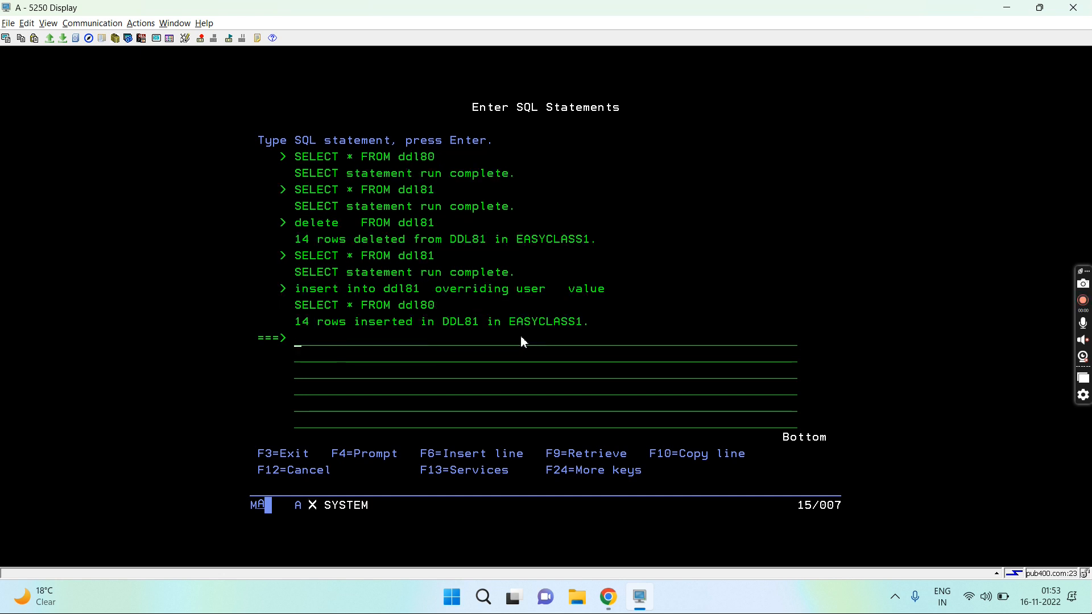
# - Run SELECT * FROM ddl81, recall and rerun for ddl80, then view the Trello identity-column card
pyautogui.write('selete   FROM ddl81')
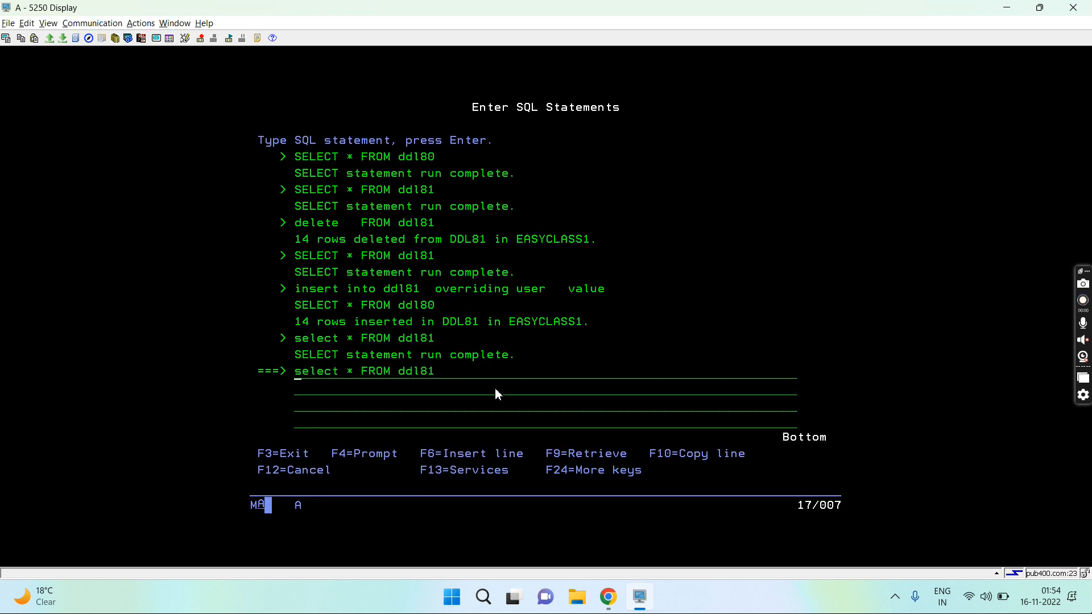
pyautogui.press('F9')
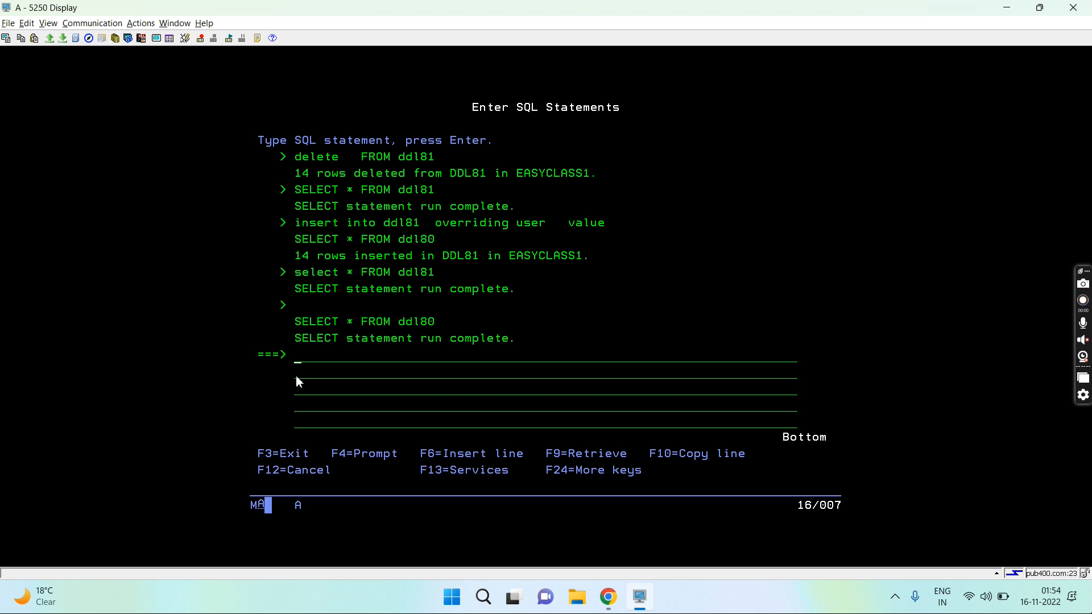
pyautogui.click(607, 596)
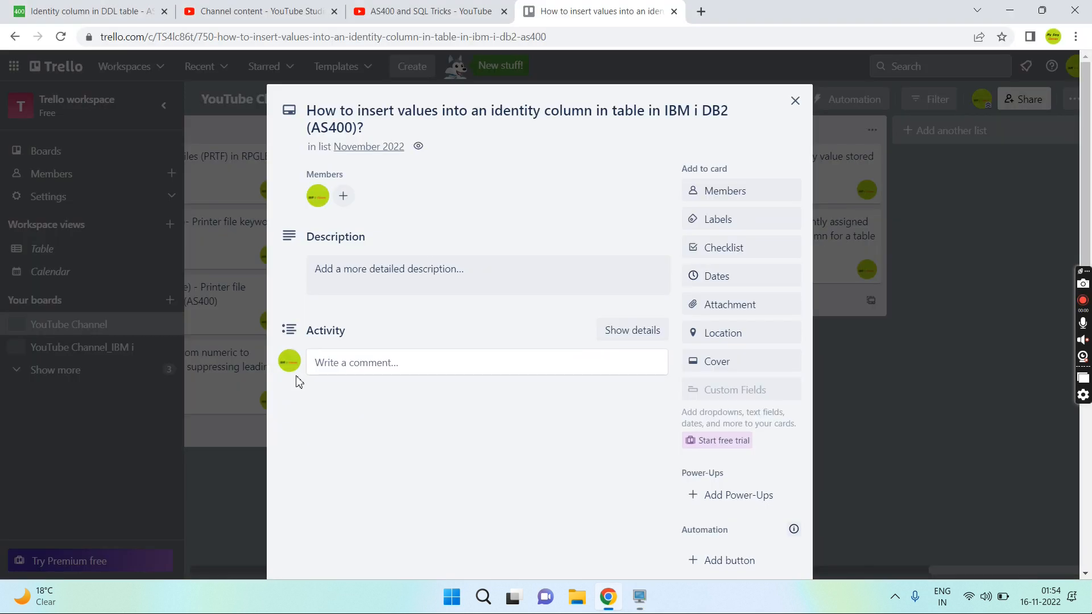